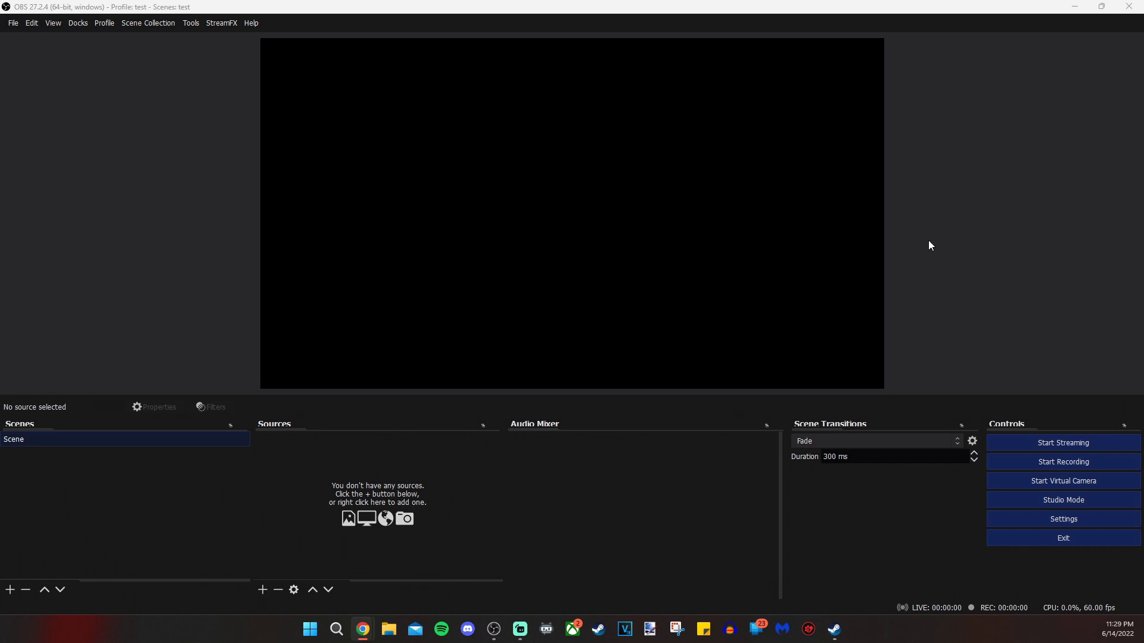
mouse_move(906, 255)
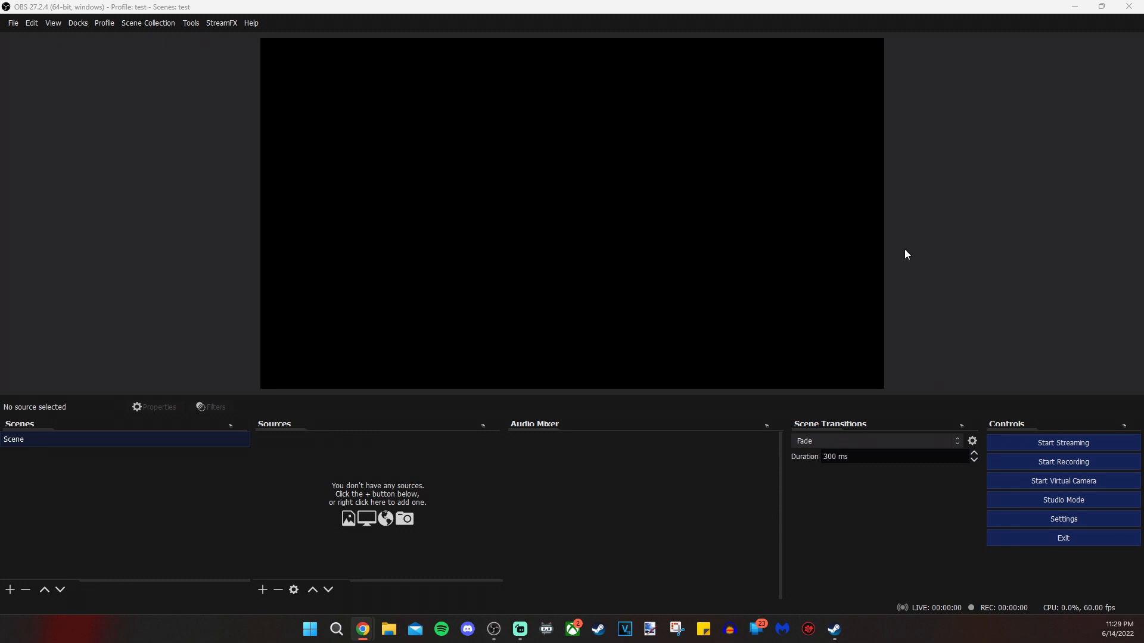
mouse_move(588, 341)
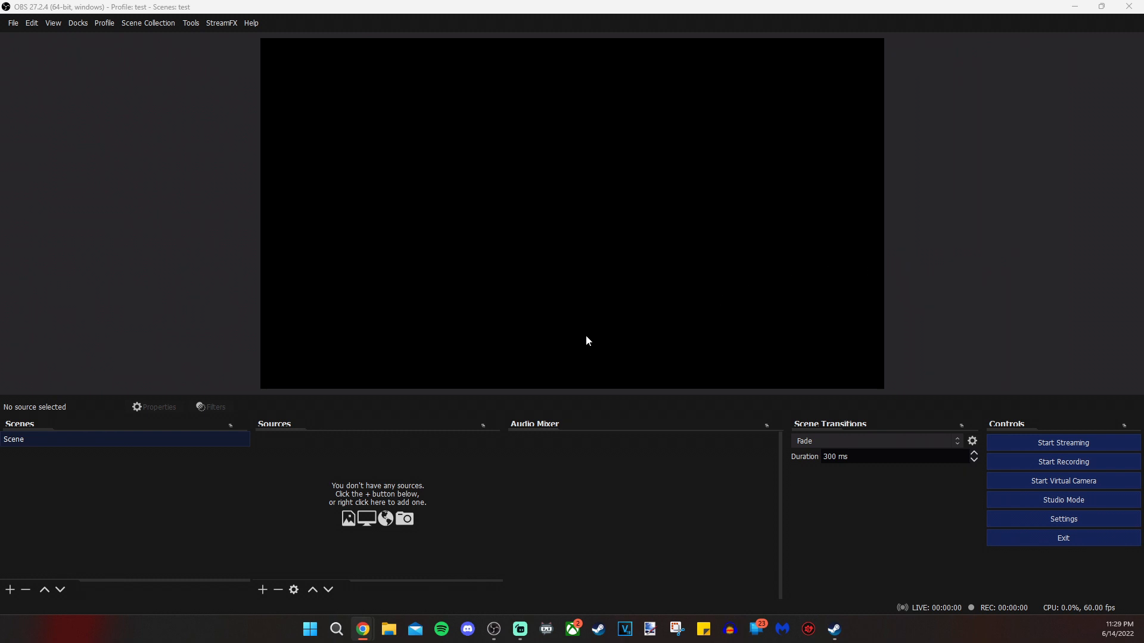
mouse_move(192, 186)
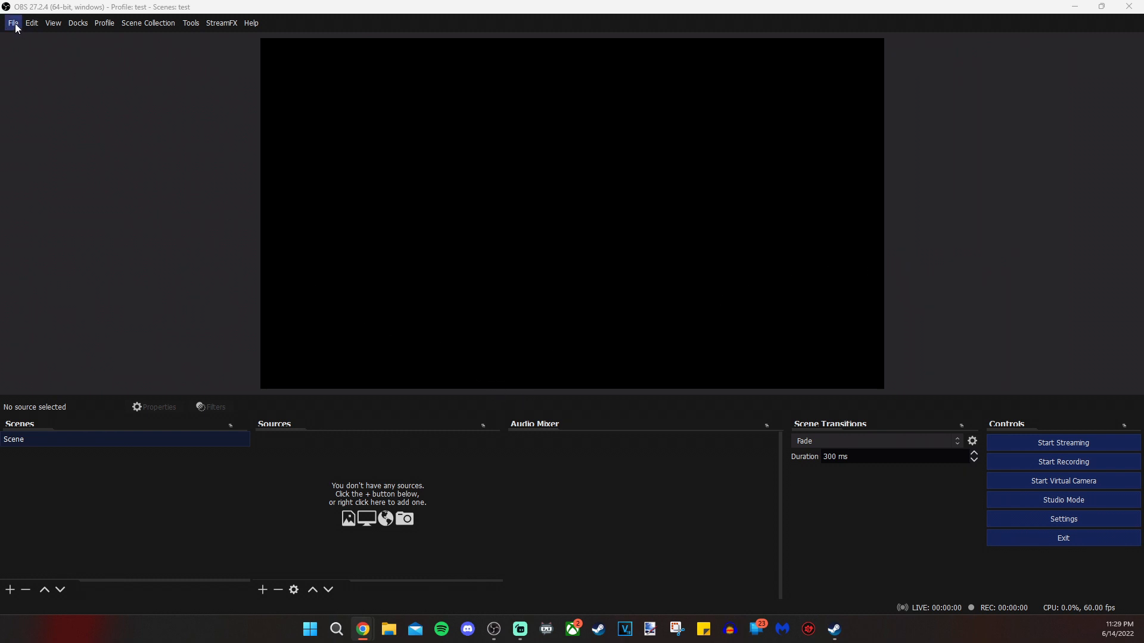
Connect Twitch account 'theeeri' in Stream settings, keeping Twitch as the service
left_click(12, 23)
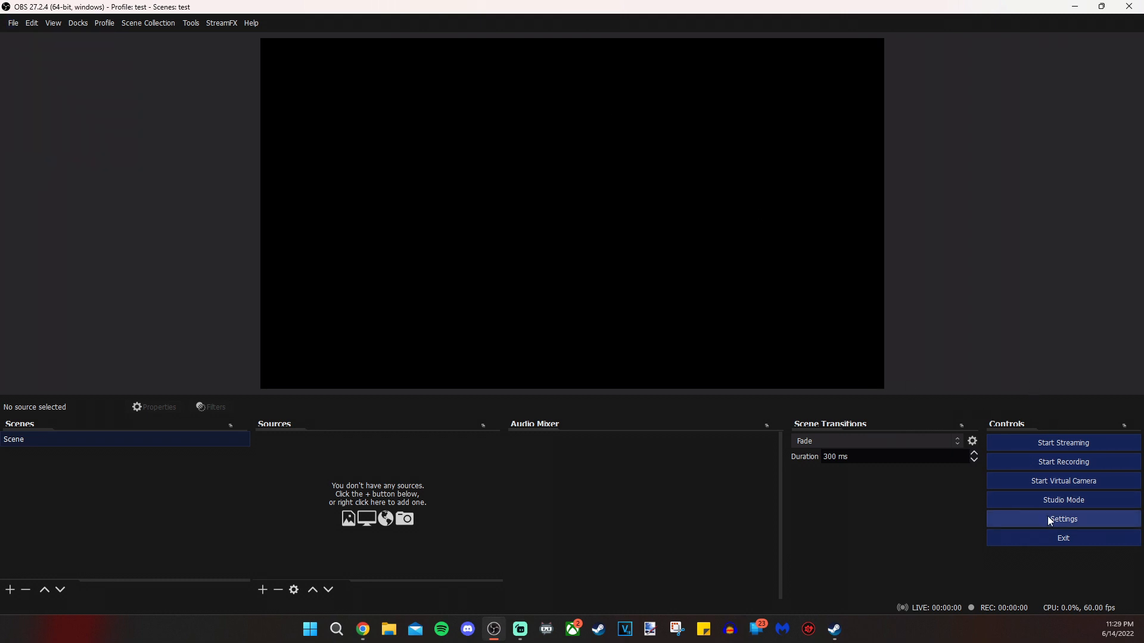
left_click(1062, 519)
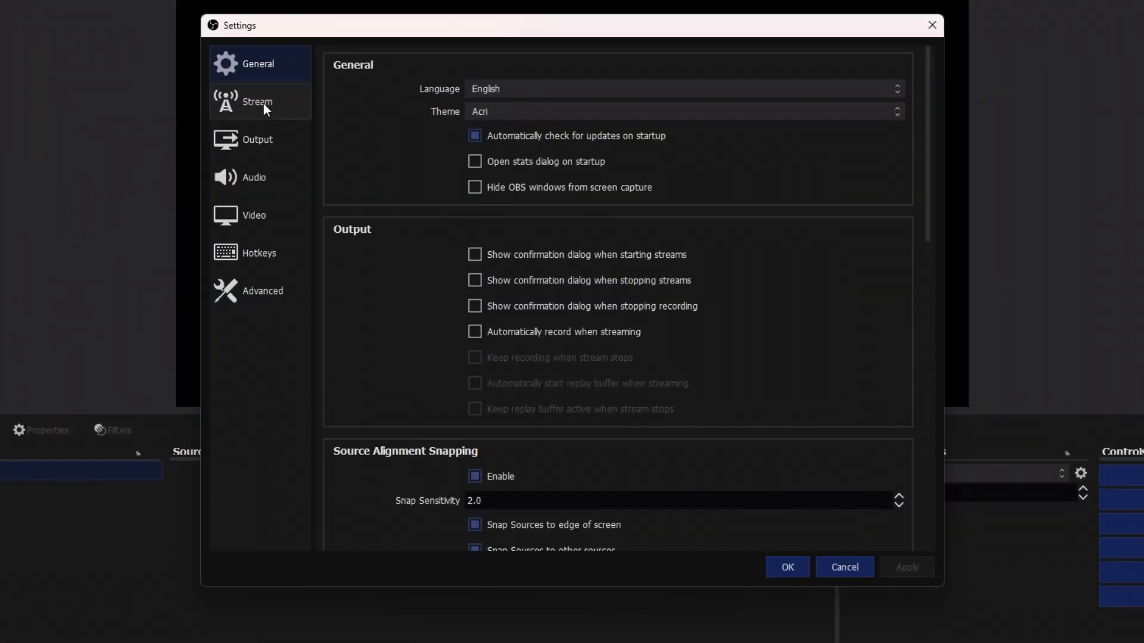
left_click(257, 101)
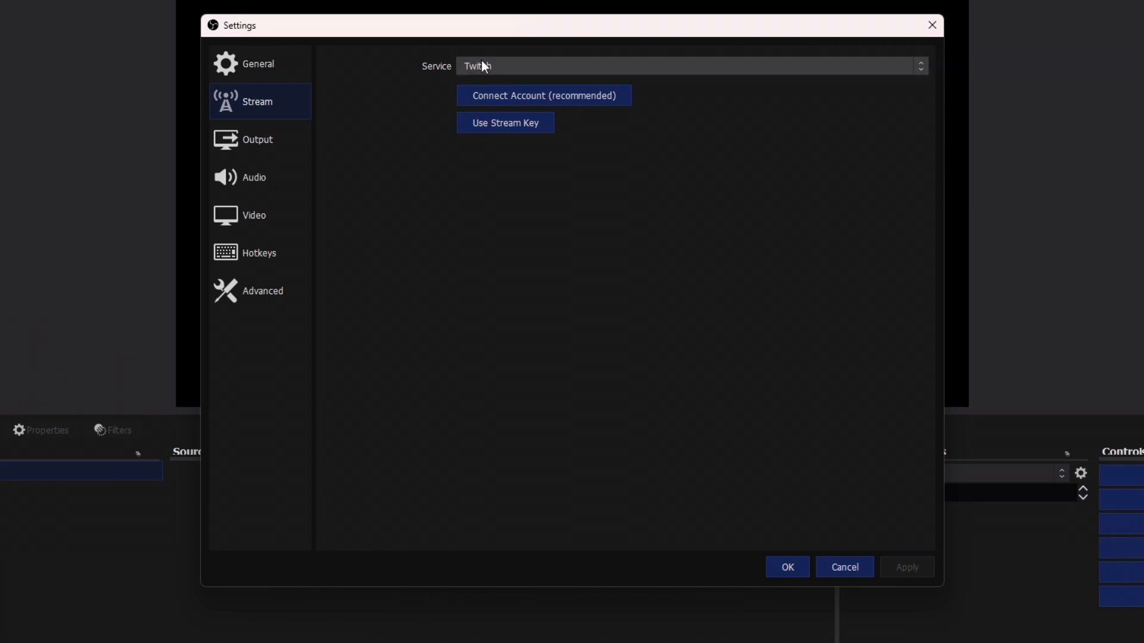
mouse_move(509, 67)
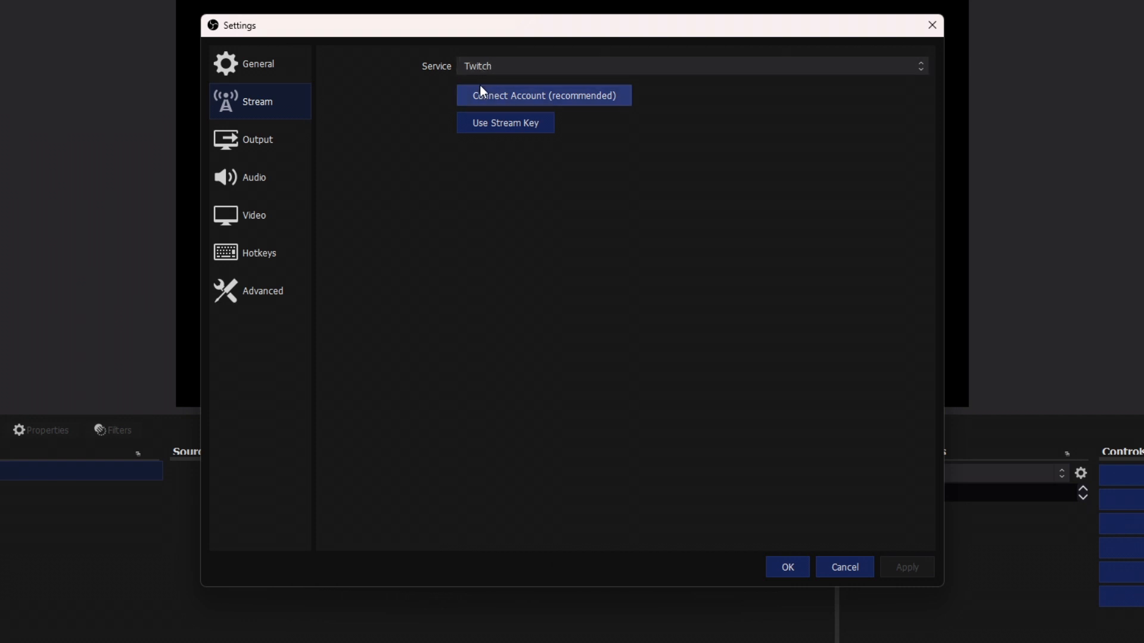
left_click(542, 95)
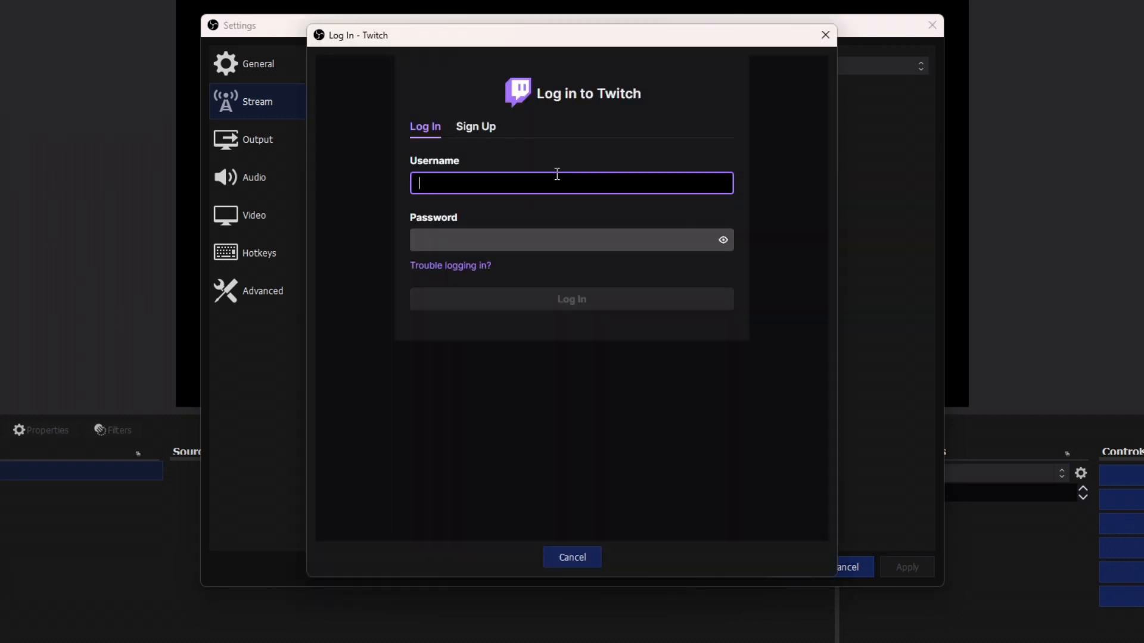
type("theeericv")
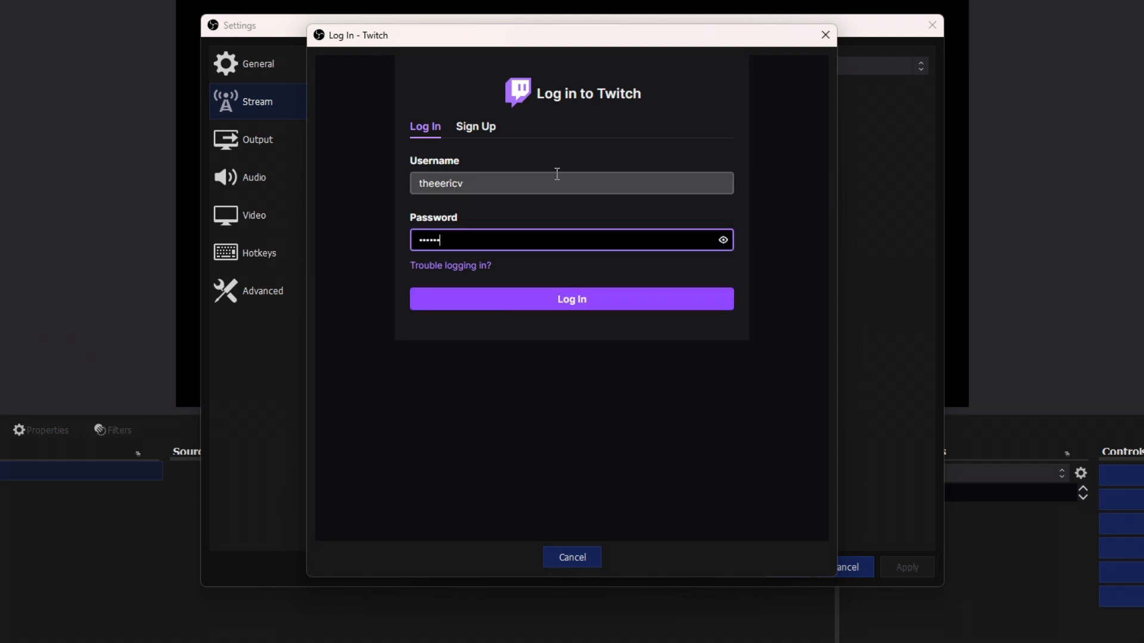
left_click(571, 299)
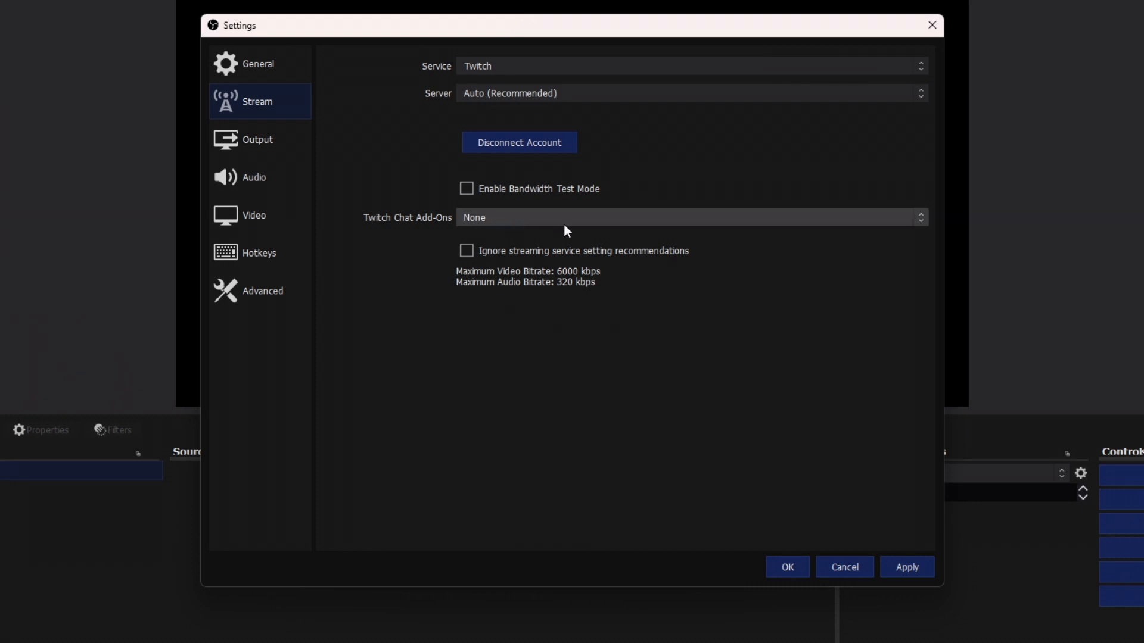
mouse_move(497, 291)
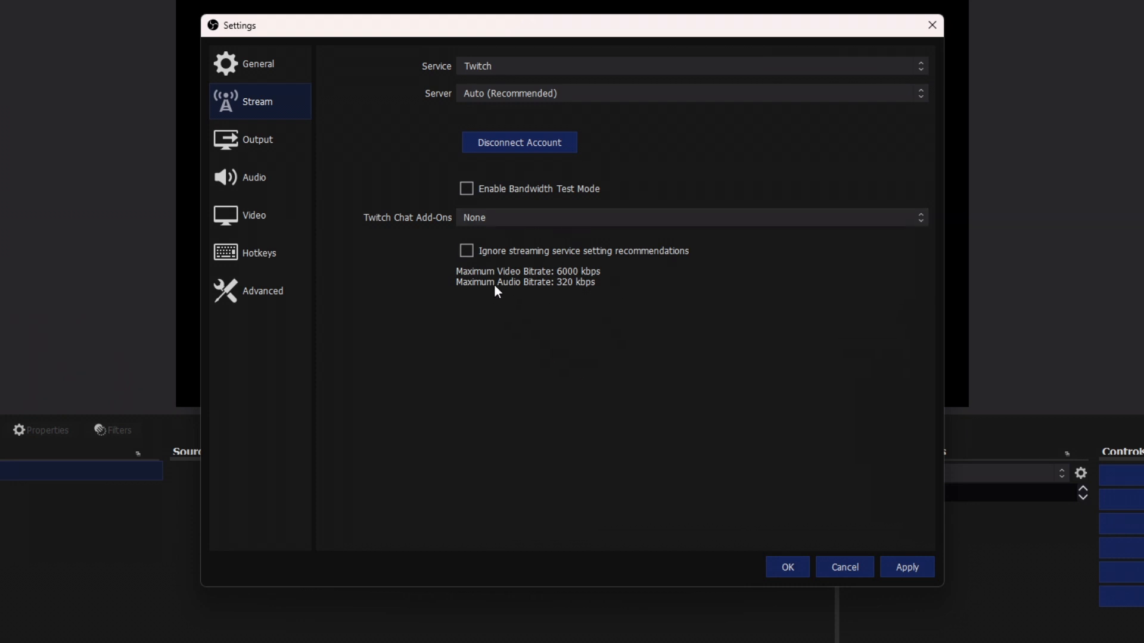
mouse_move(575, 270)
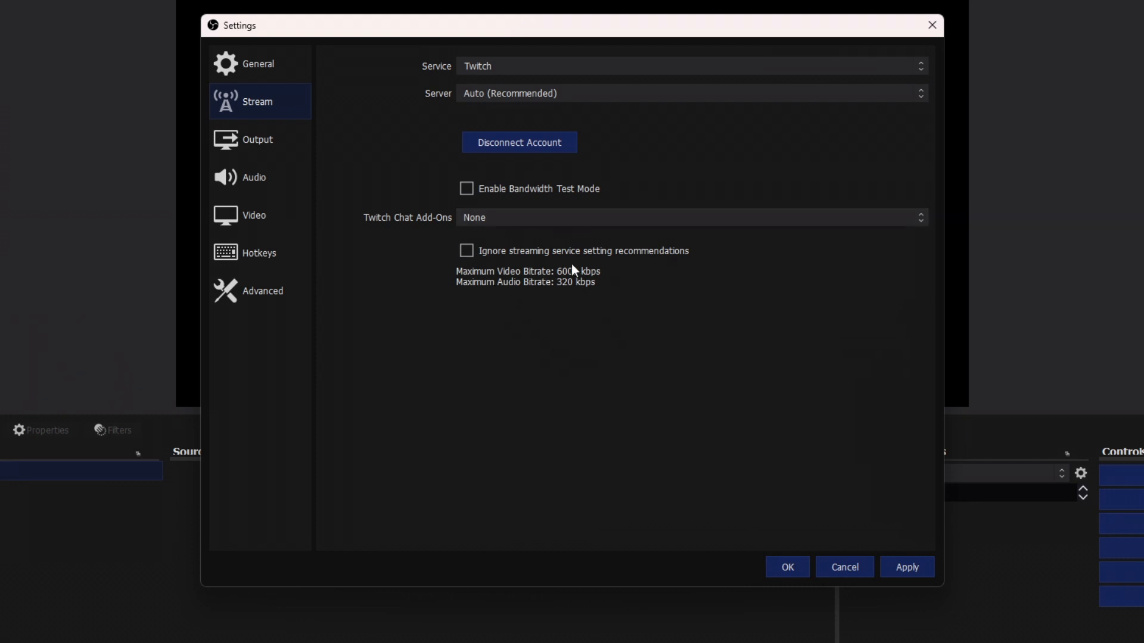
In Output settings, switch Output Mode to Simple, then back to Advanced
left_click(257, 139)
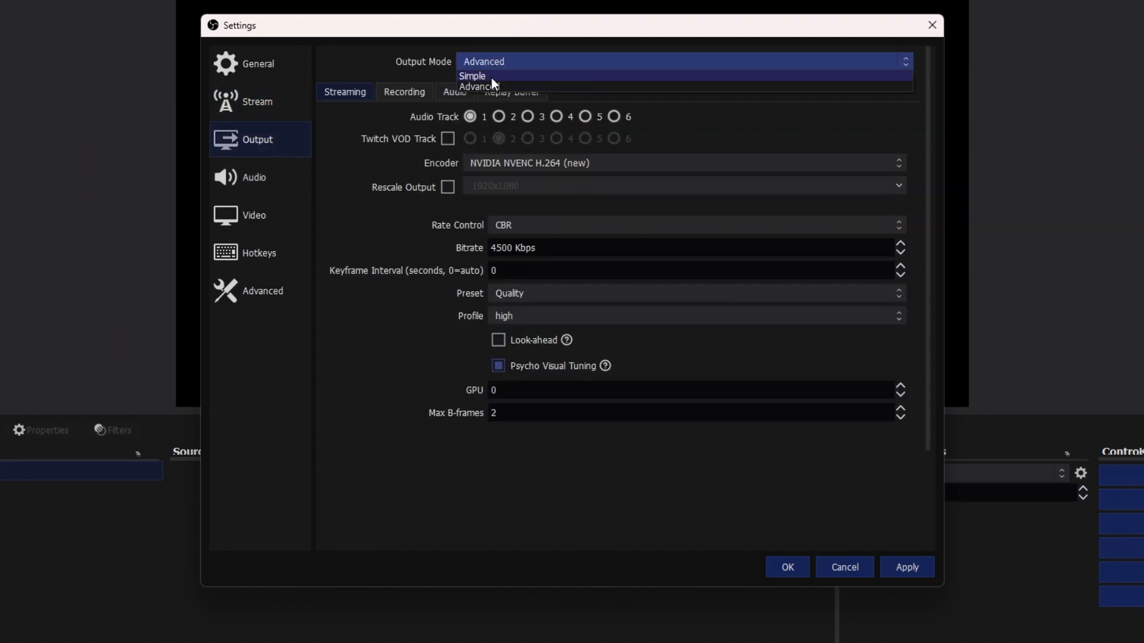
left_click(472, 76)
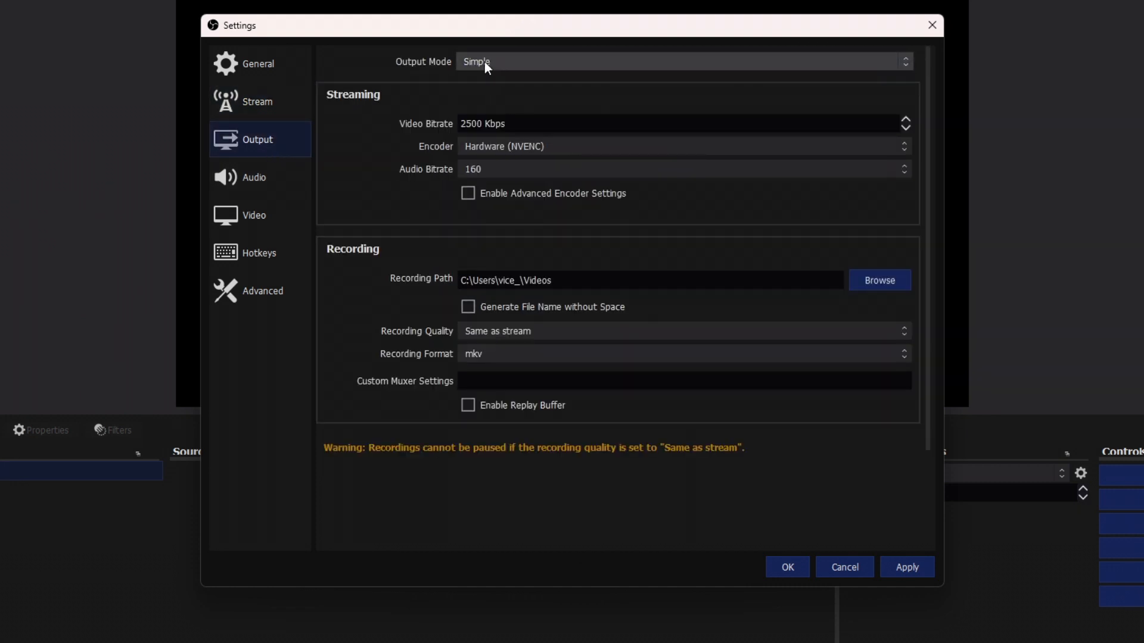
left_click(682, 61)
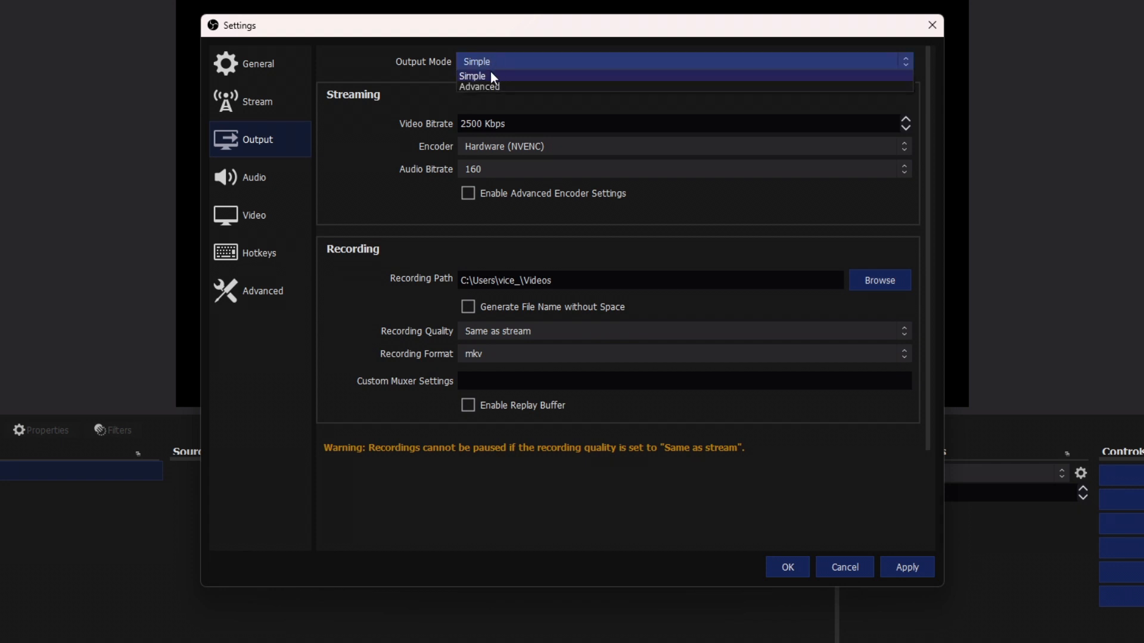
left_click(479, 85)
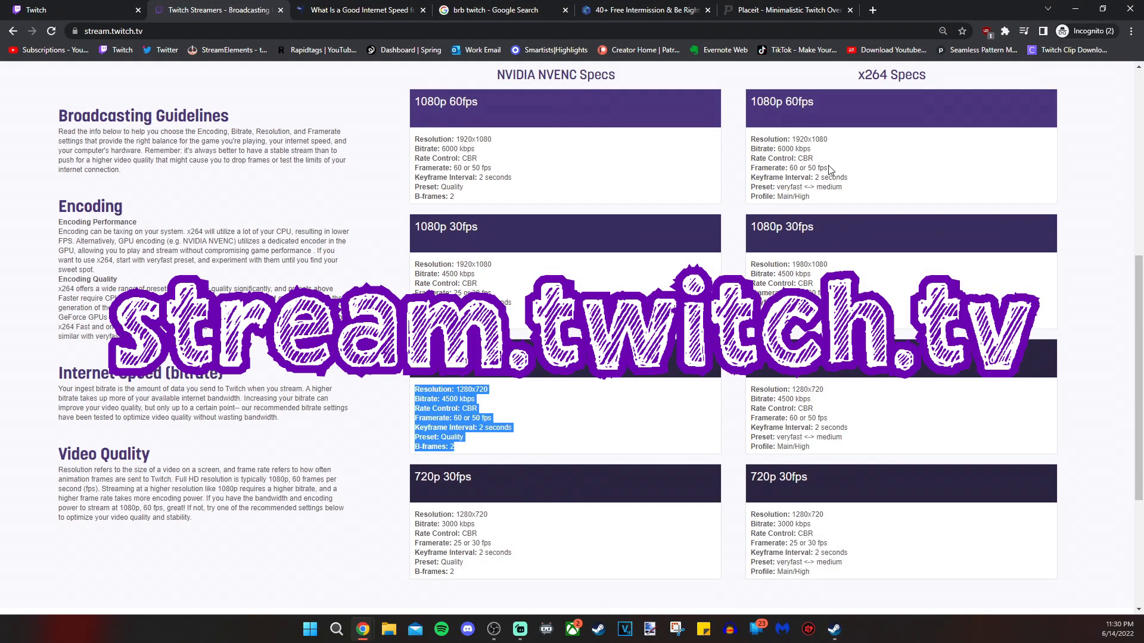
mouse_move(473, 448)
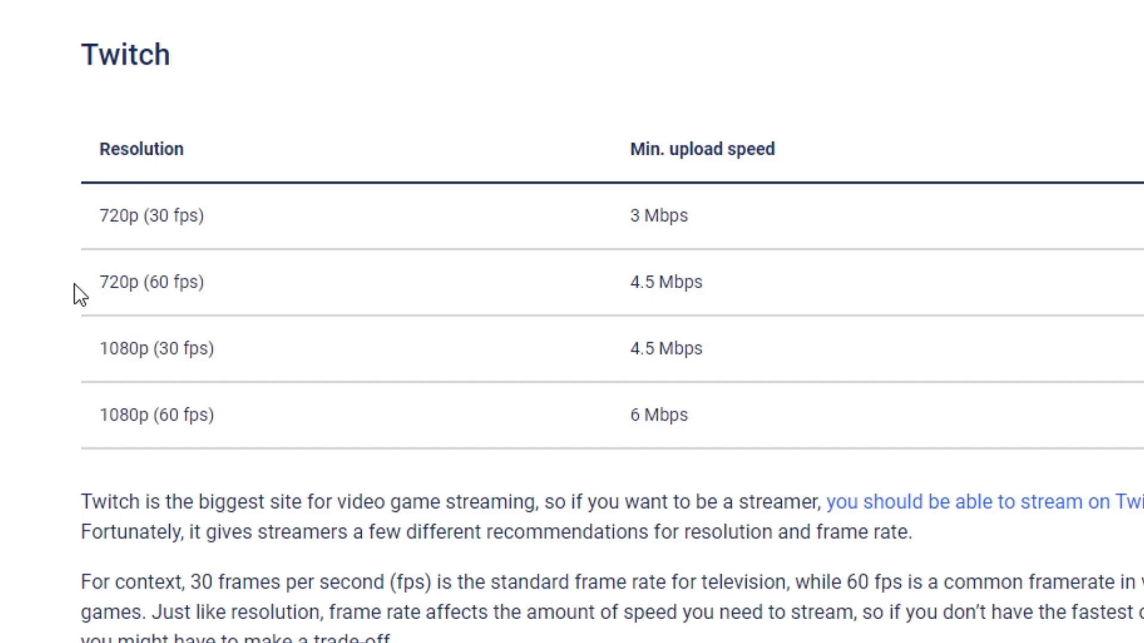
mouse_move(18, 270)
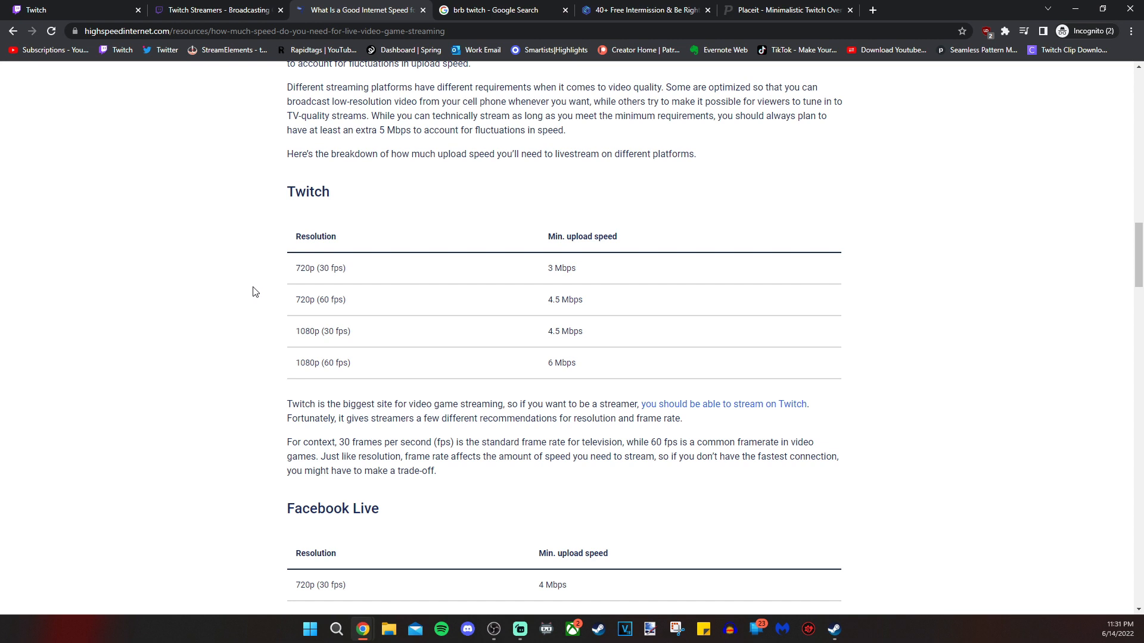
mouse_move(262, 196)
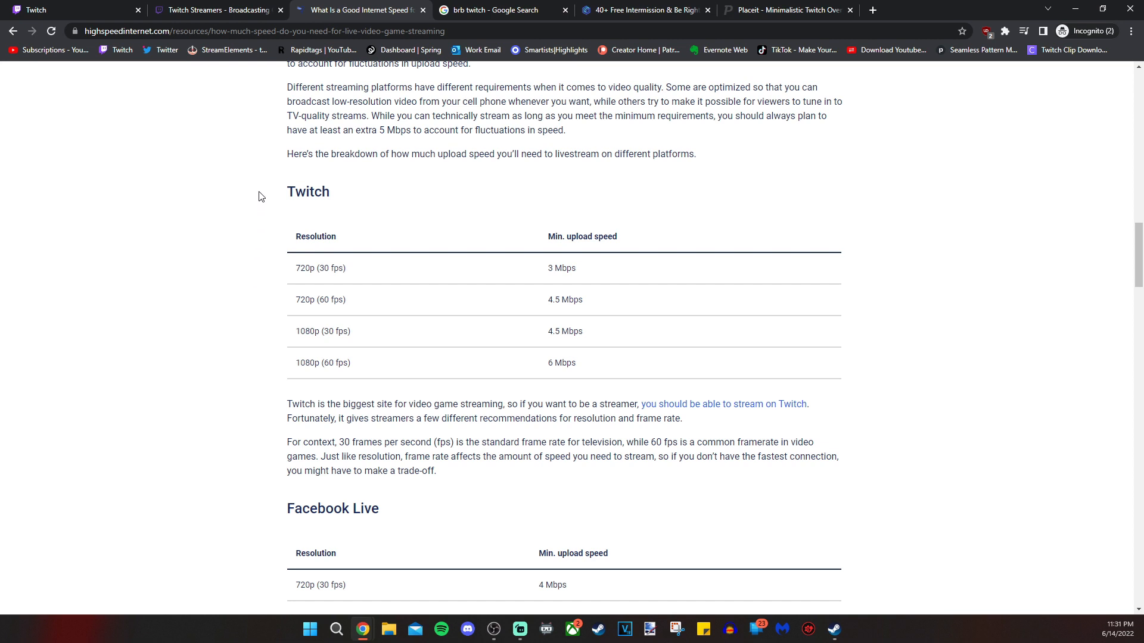
mouse_move(266, 65)
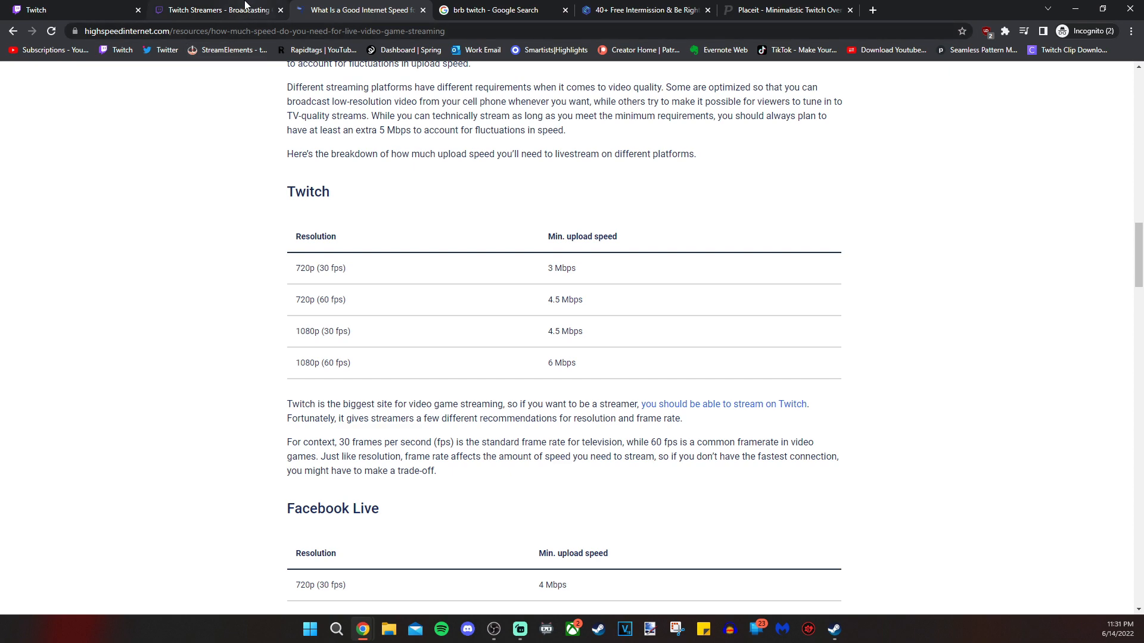
Scroll Twitch's broadcasting guidelines to the recommended NVENC and x264 settings per resolution
left_click(215, 9)
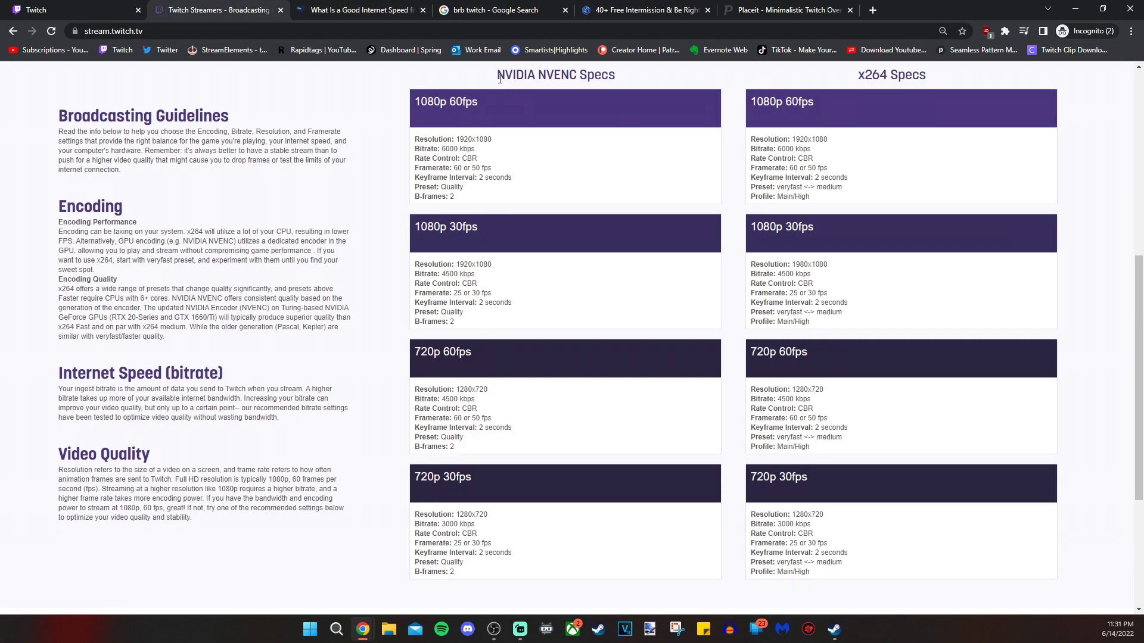
scroll("down", 3)
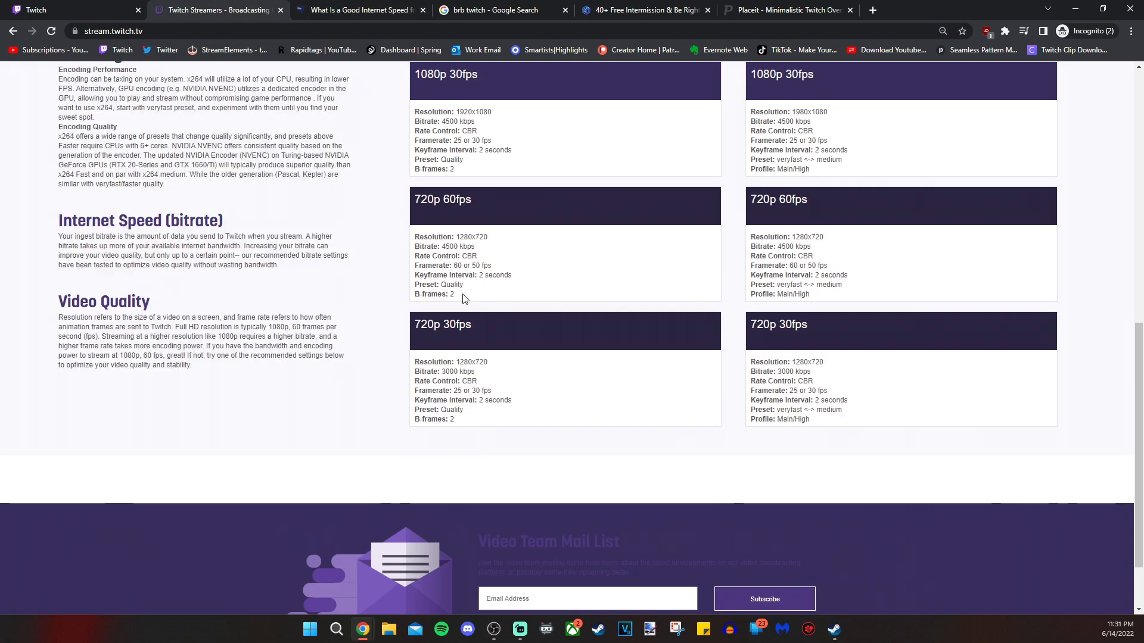
left_click_drag(414, 236, 454, 294)
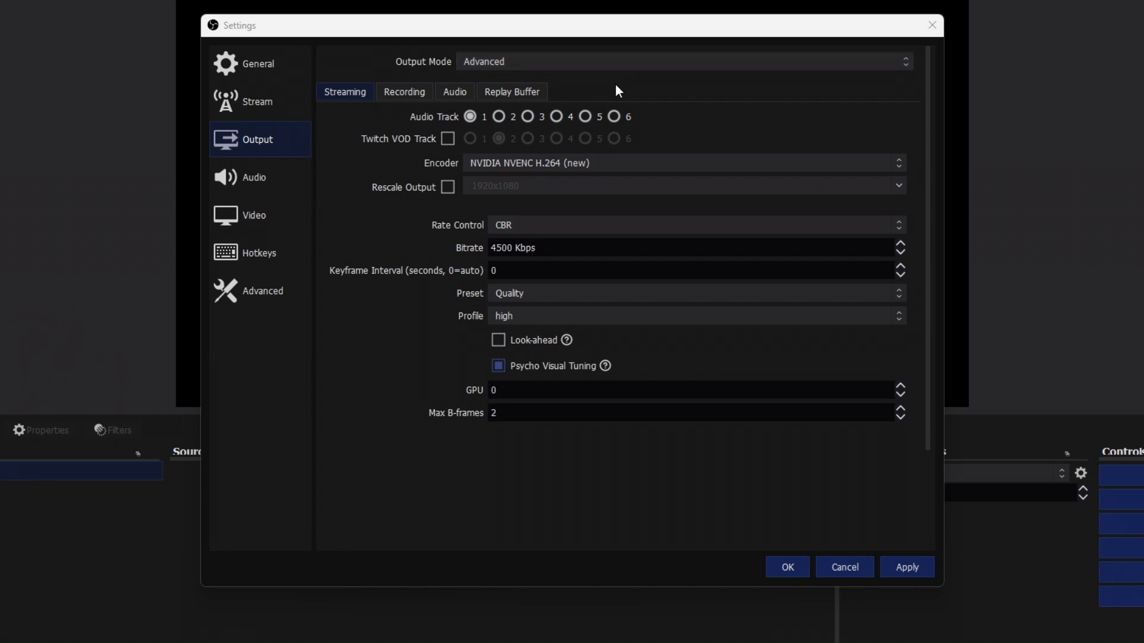
Keep NVIDIA NVENC H.264 (new) as the streaming encoder, then view Audio settings
left_click(682, 163)
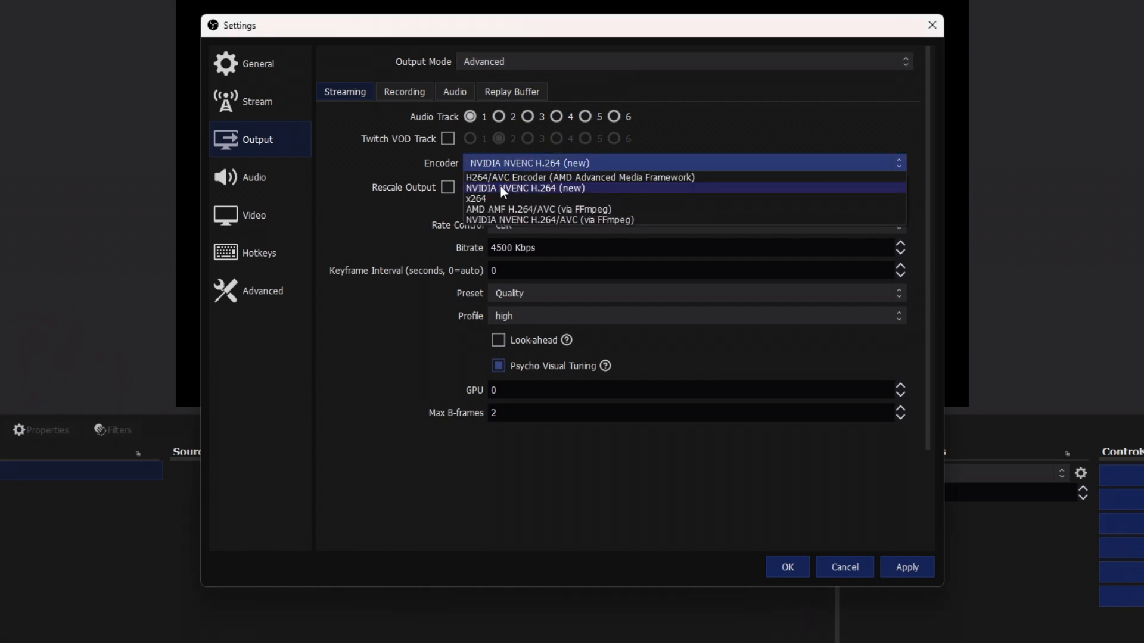
left_click(523, 188)
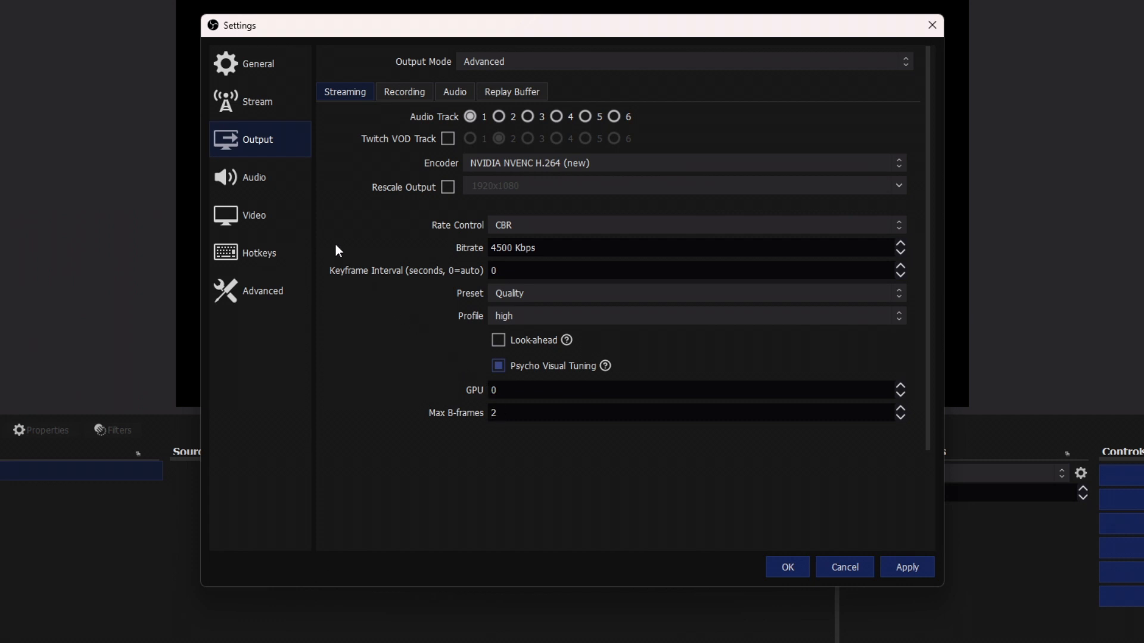
mouse_move(254, 181)
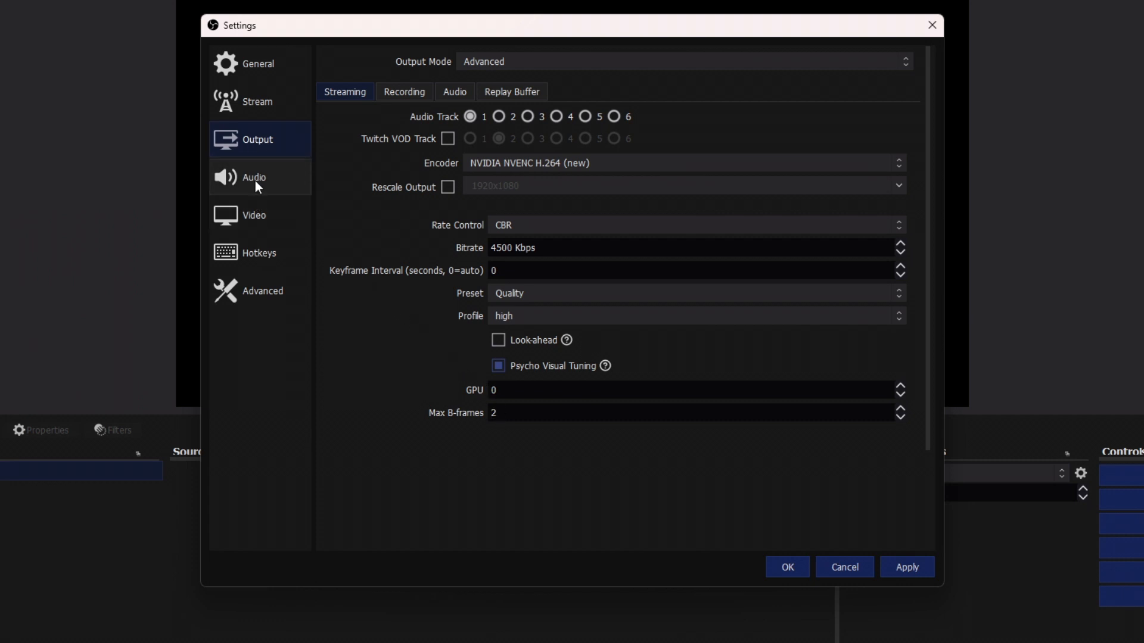
left_click(254, 177)
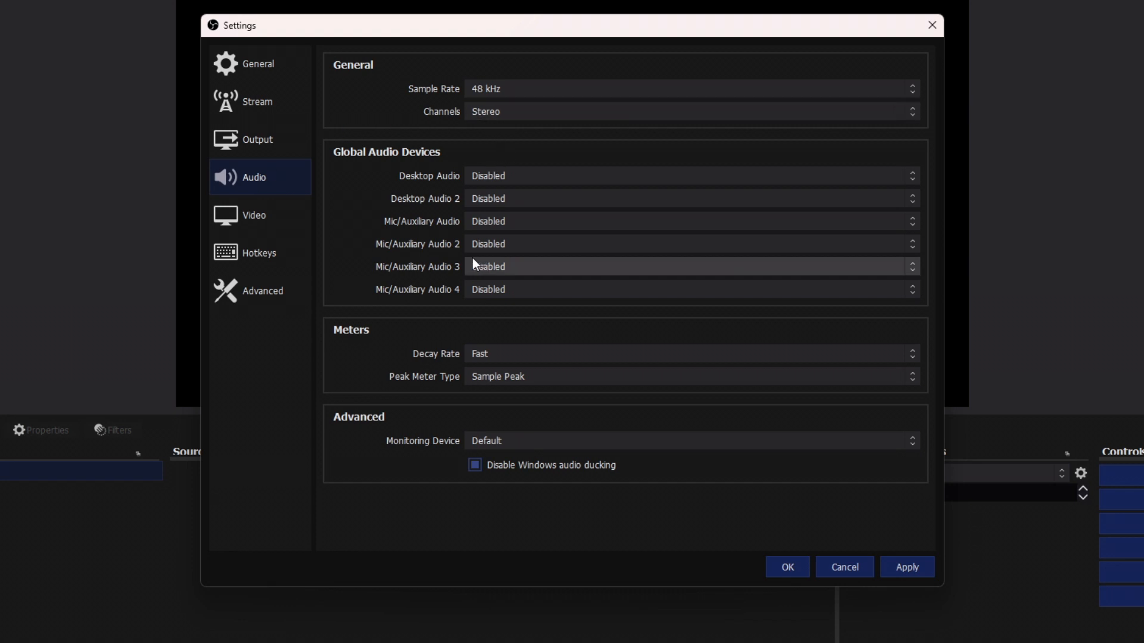
mouse_move(458, 232)
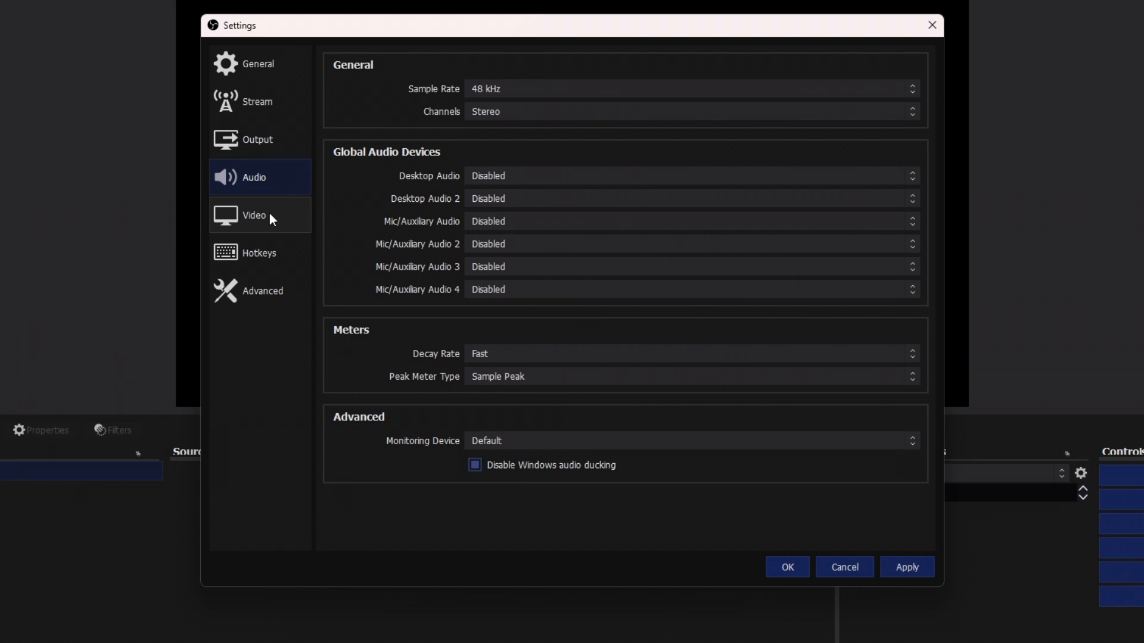
Set video to 1920x1080 base, 1280x720 output resolution, and 60 FPS
left_click(254, 215)
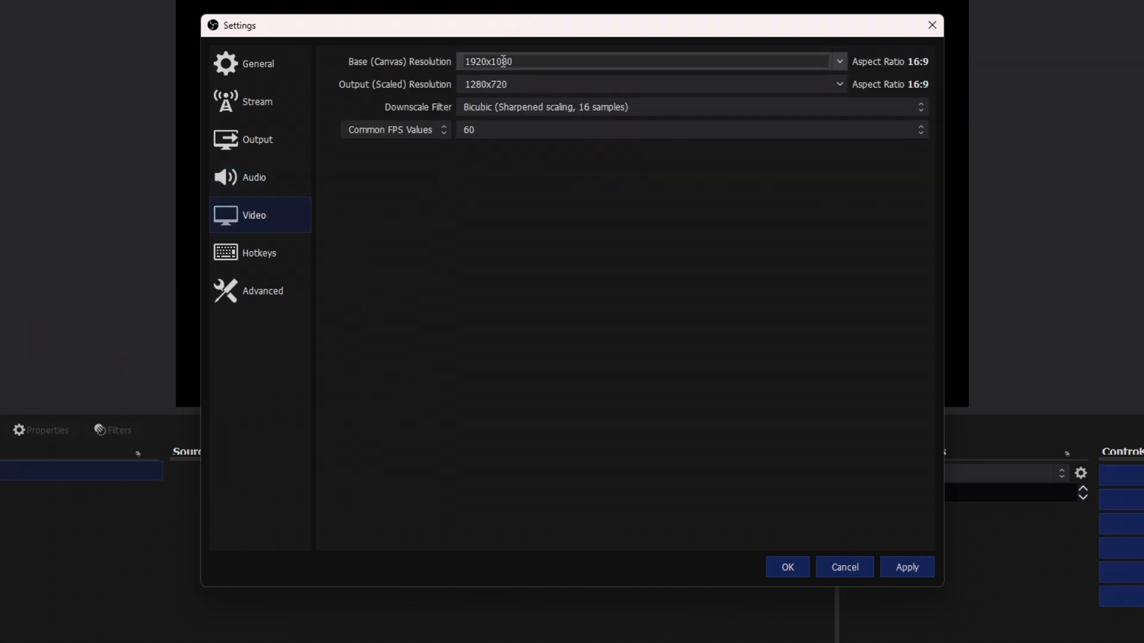
mouse_move(778, 62)
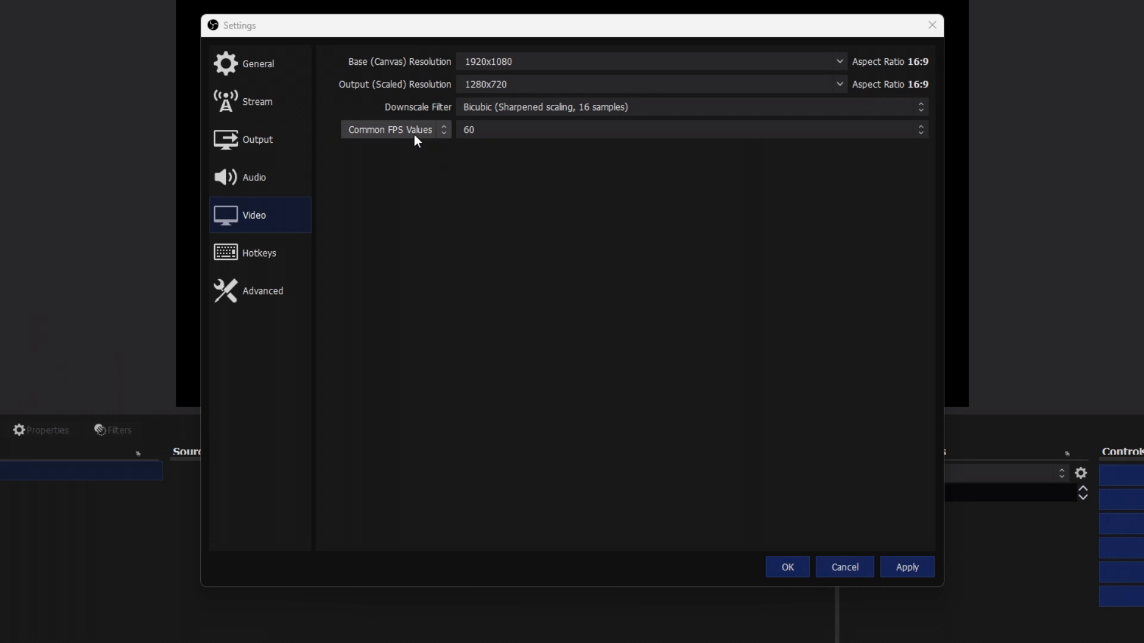
left_click(646, 84)
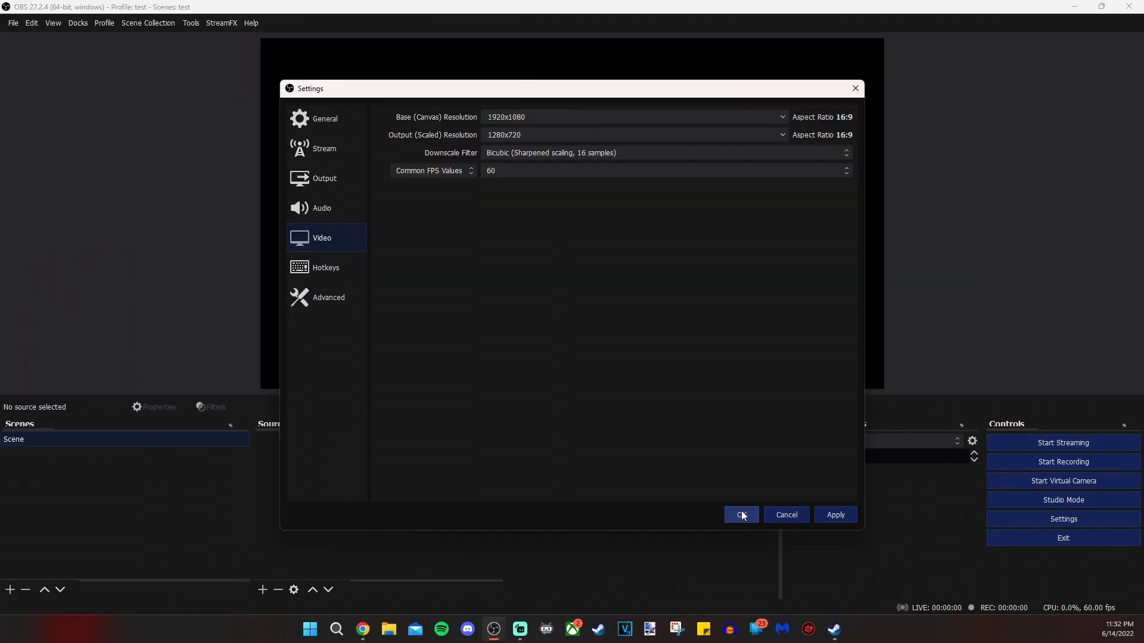
Save and close Settings, docking Chat on the right and Stream Information on the left
left_click(740, 514)
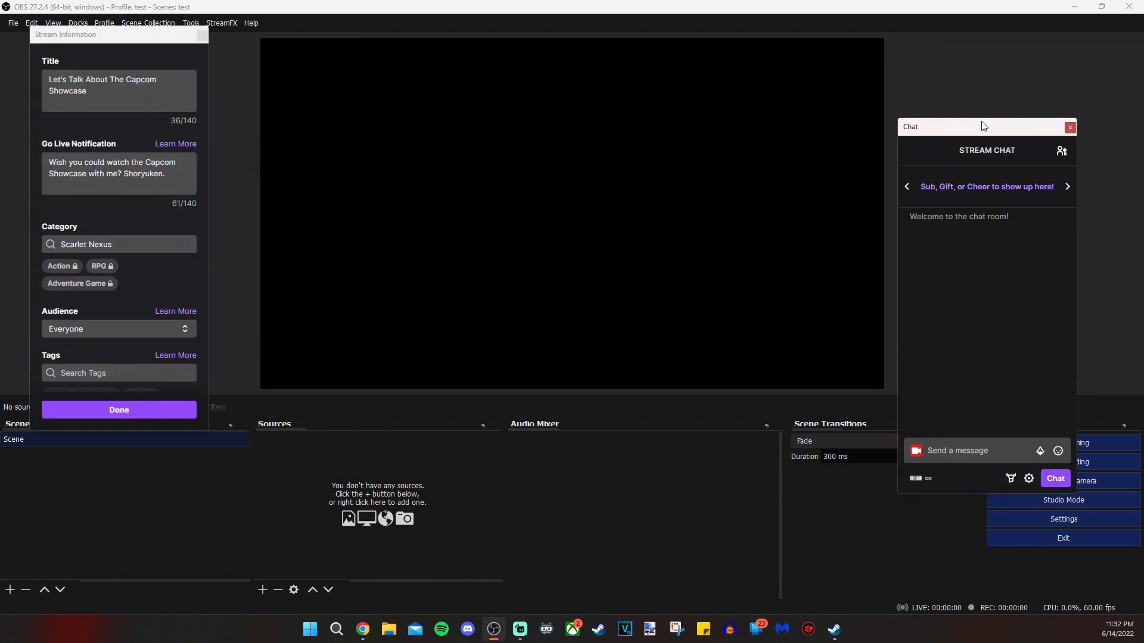
left_click_drag(982, 126, 1008, 156)
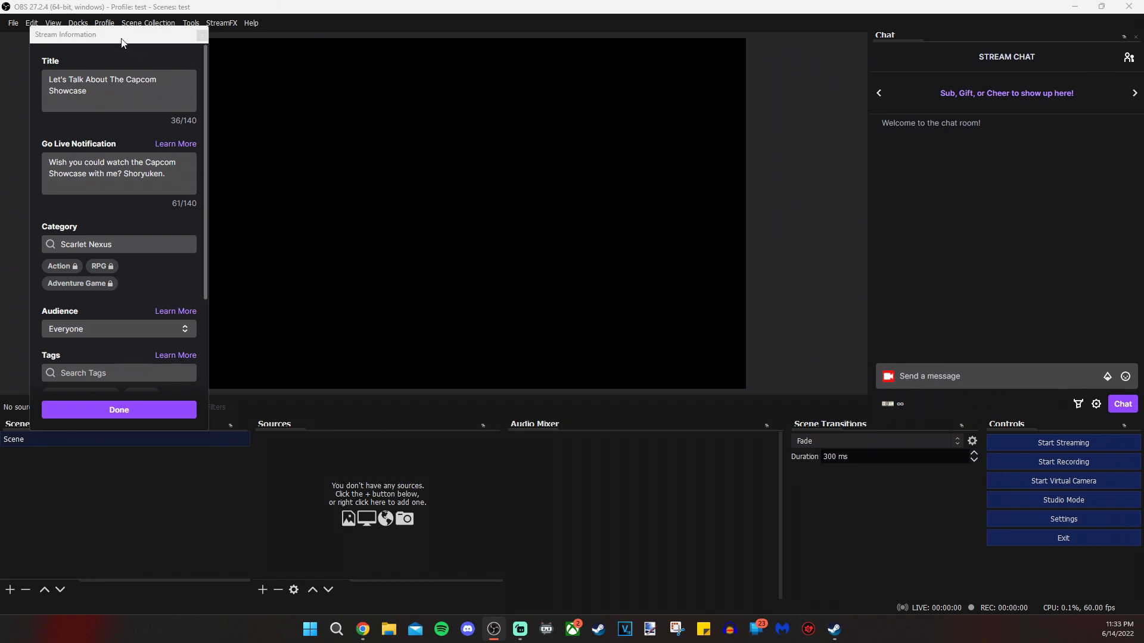
left_click_drag(120, 34, 26, 126)
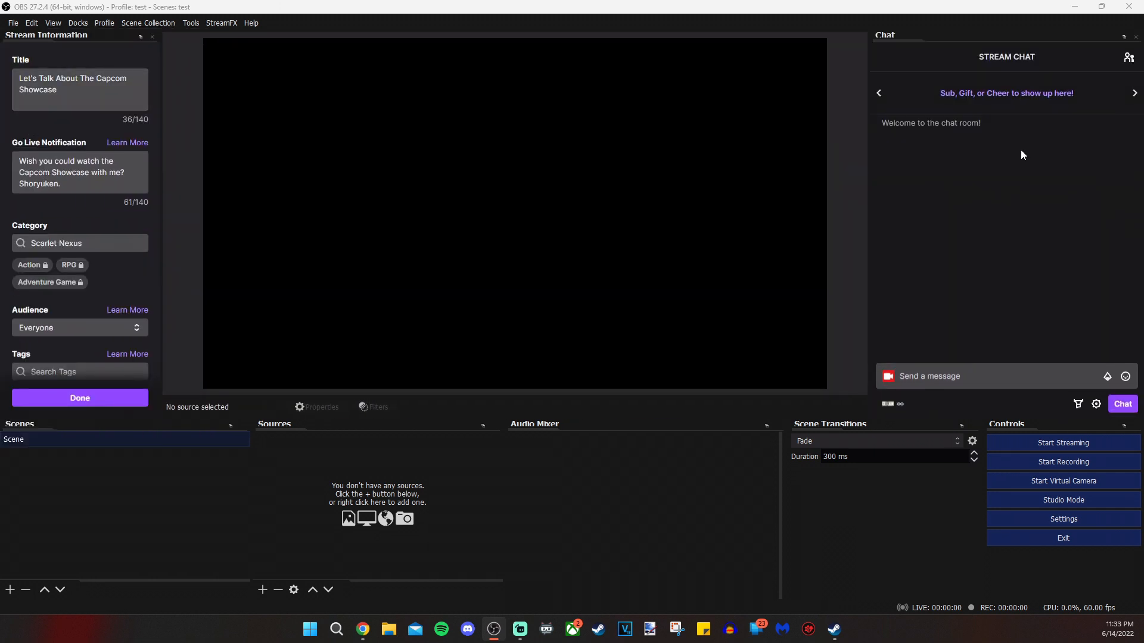
mouse_move(208, 125)
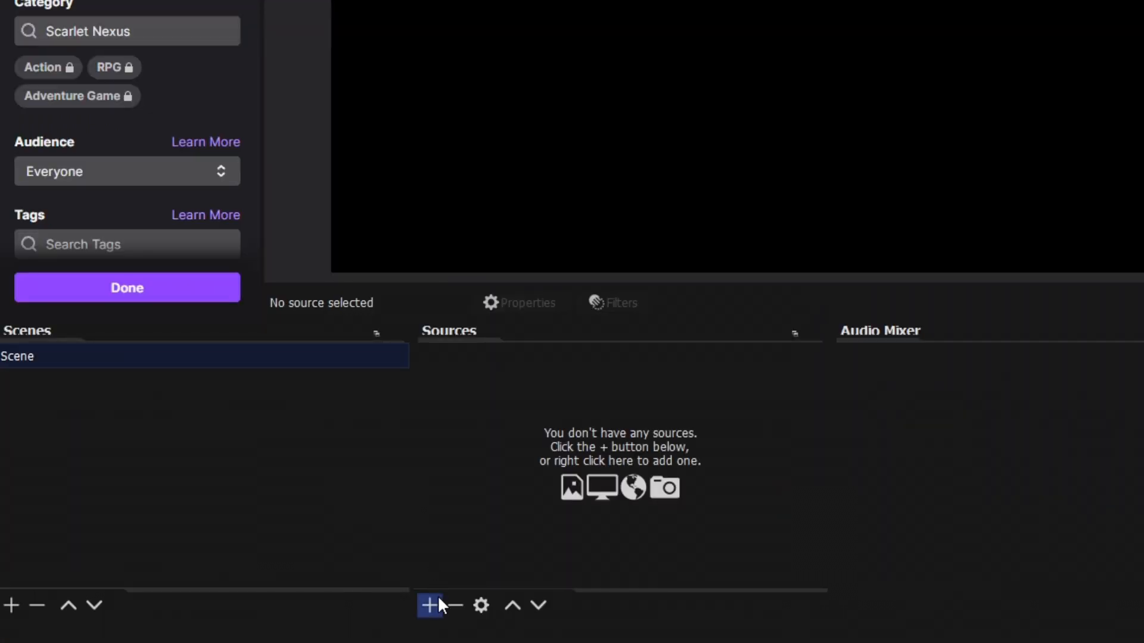
mouse_move(429, 606)
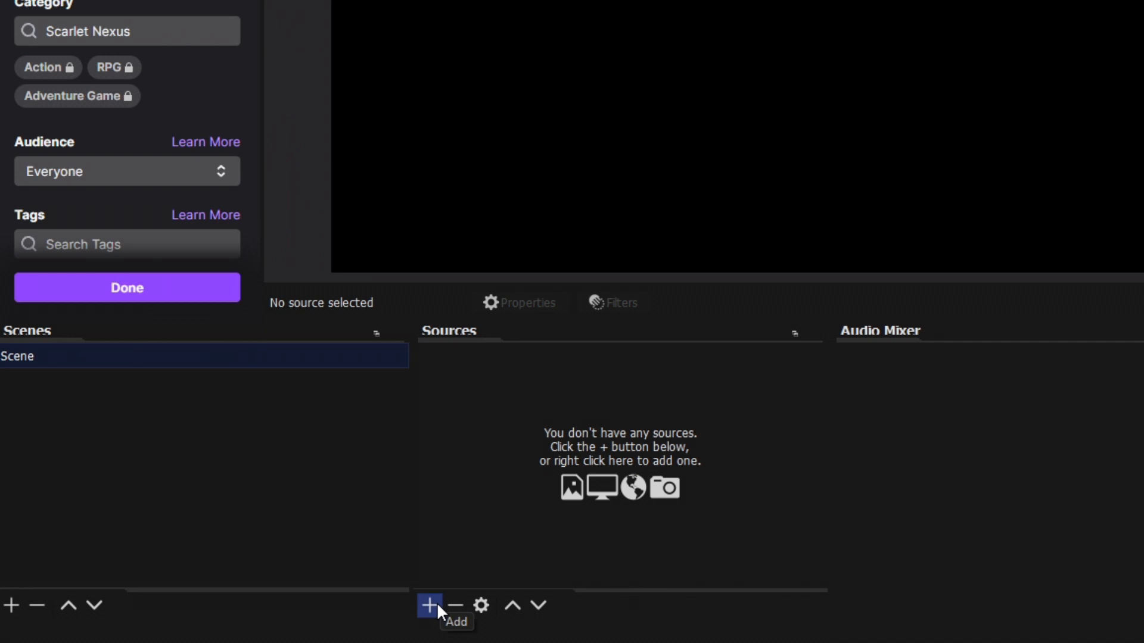
Add a Video Capture Device source named 'a5100'
left_click(430, 605)
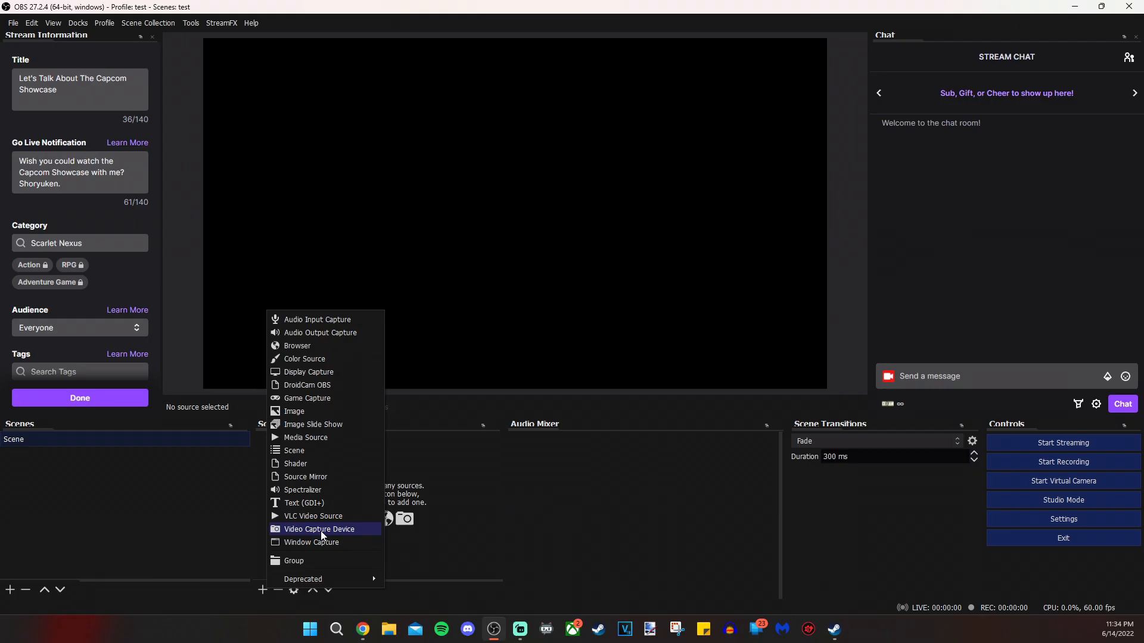
left_click(319, 528)
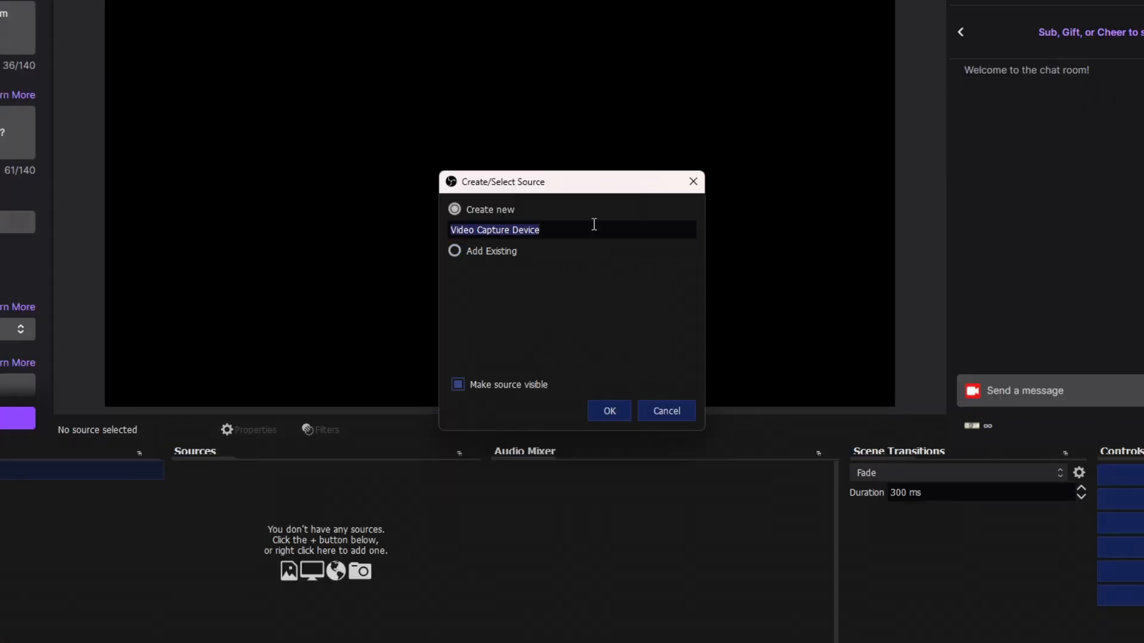
type("a5100")
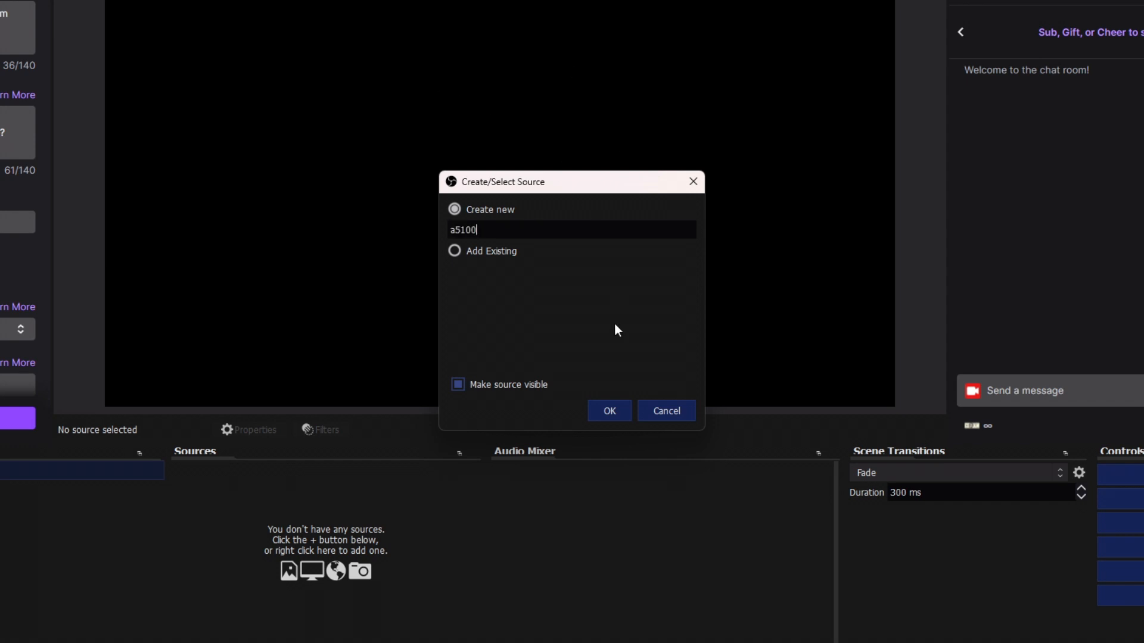
mouse_move(609, 410)
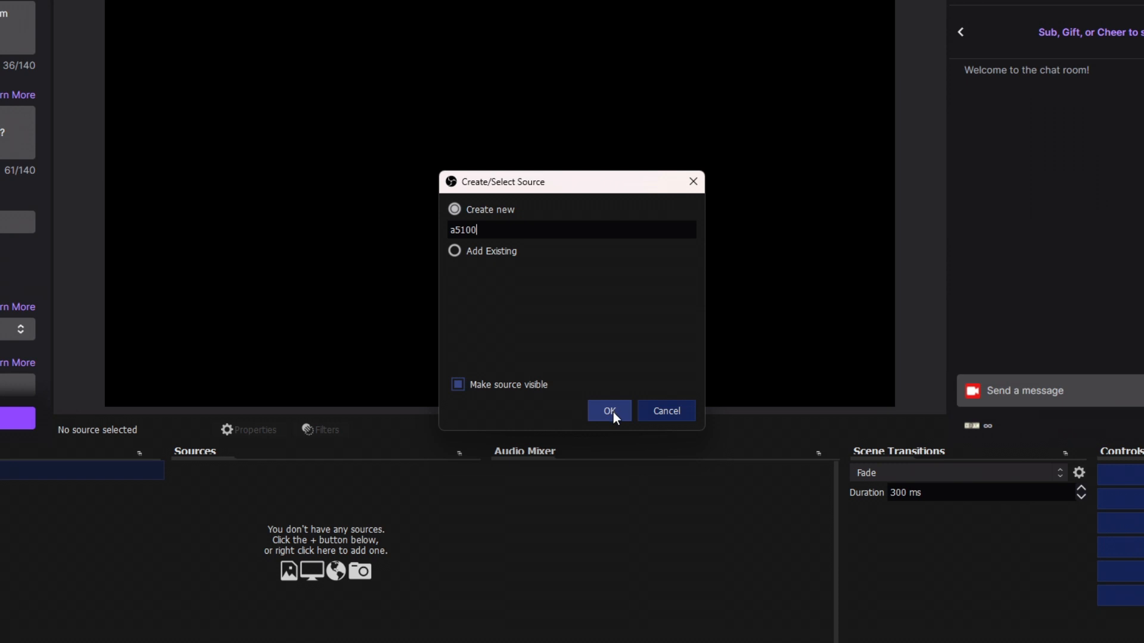
left_click(607, 411)
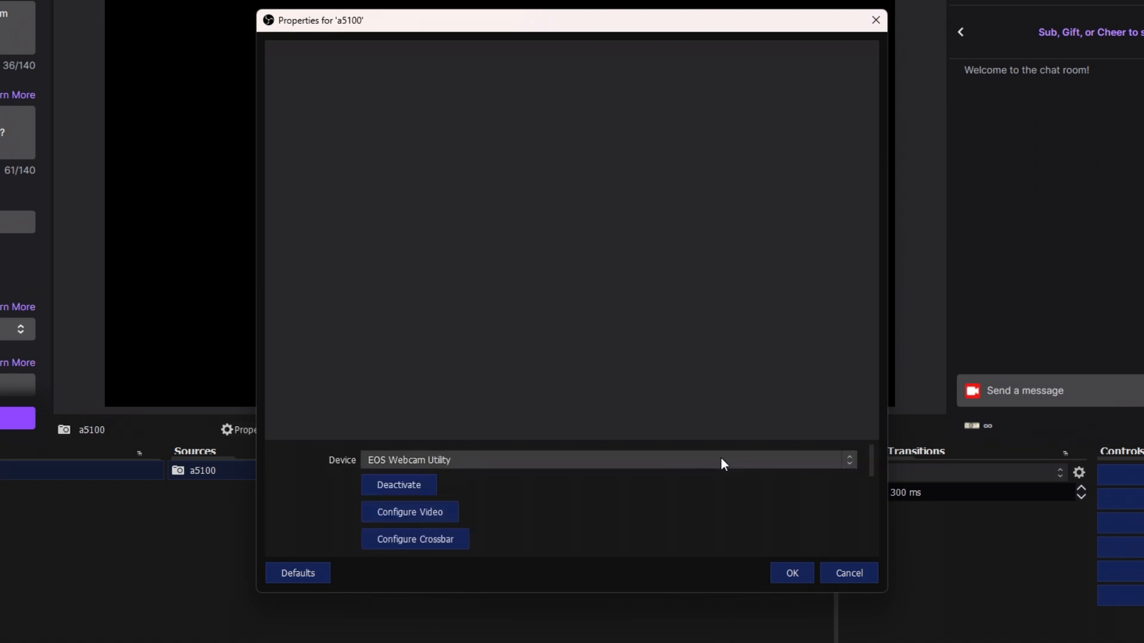
Set the a5100 source's device to Cam Link 4K and confirm
left_click(608, 459)
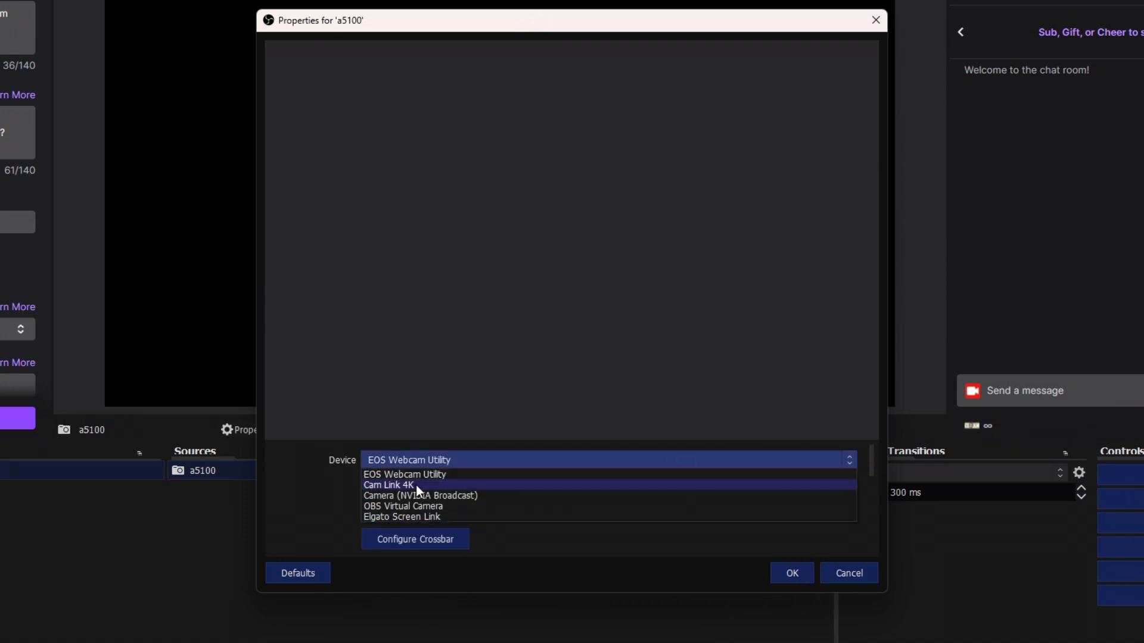
left_click(389, 485)
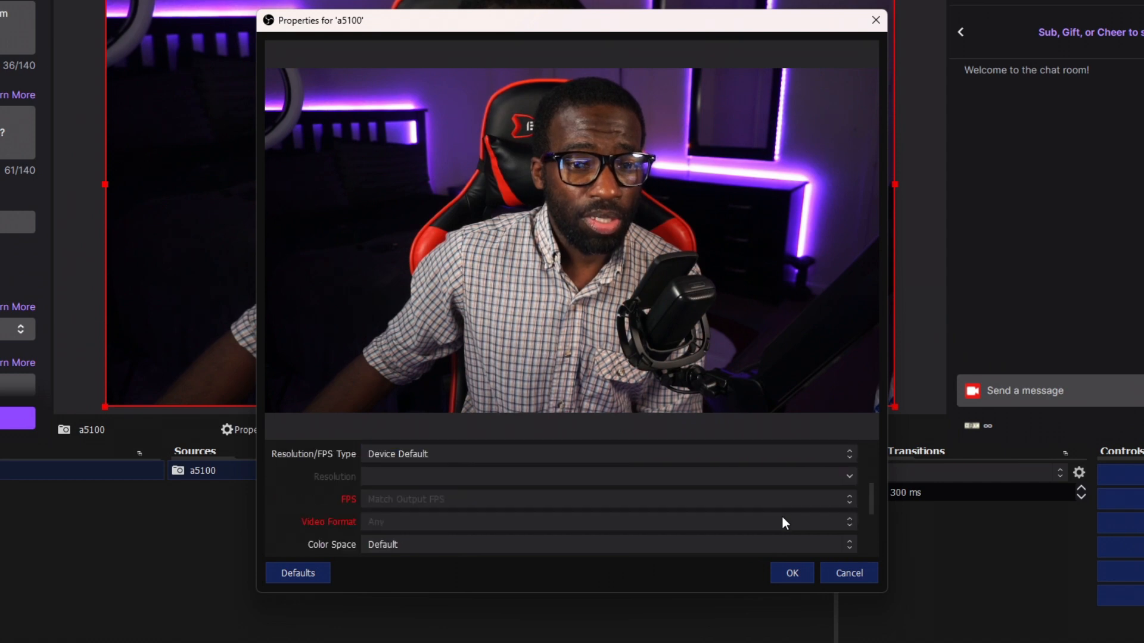
scroll("down", 3)
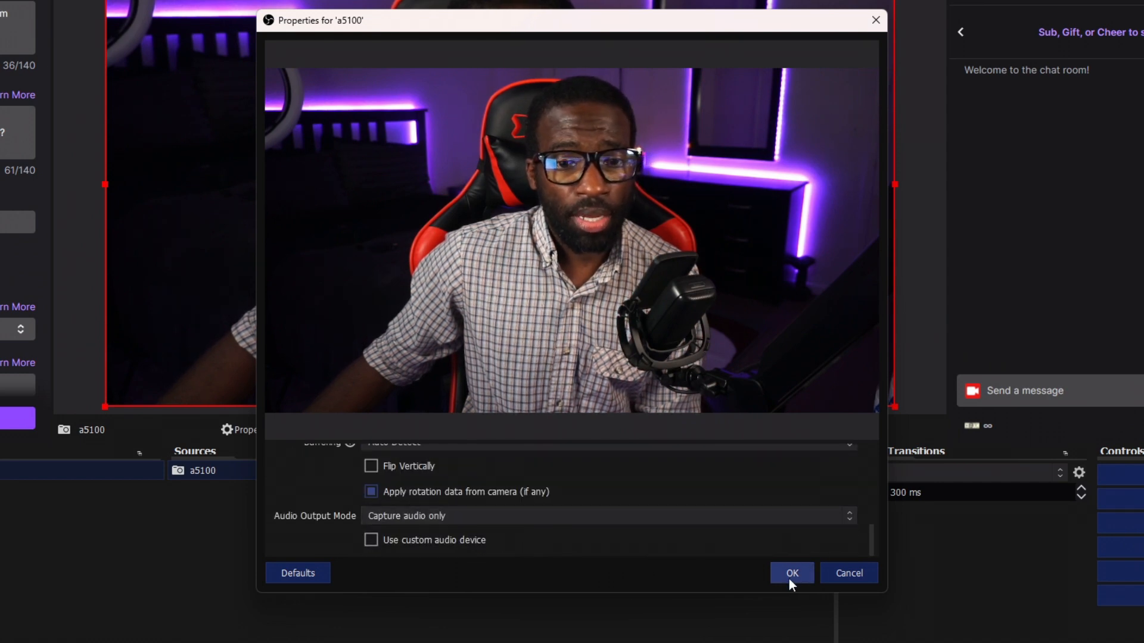
left_click(790, 573)
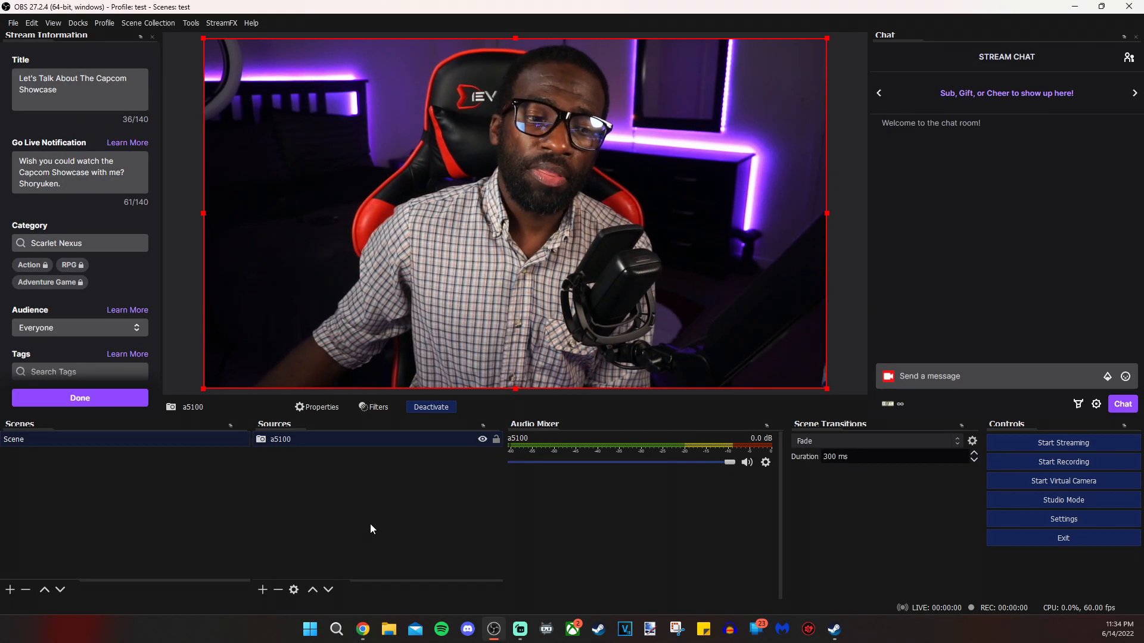
Add a Display Capture source of Display 4 (Primary Monitor)
left_click(262, 589)
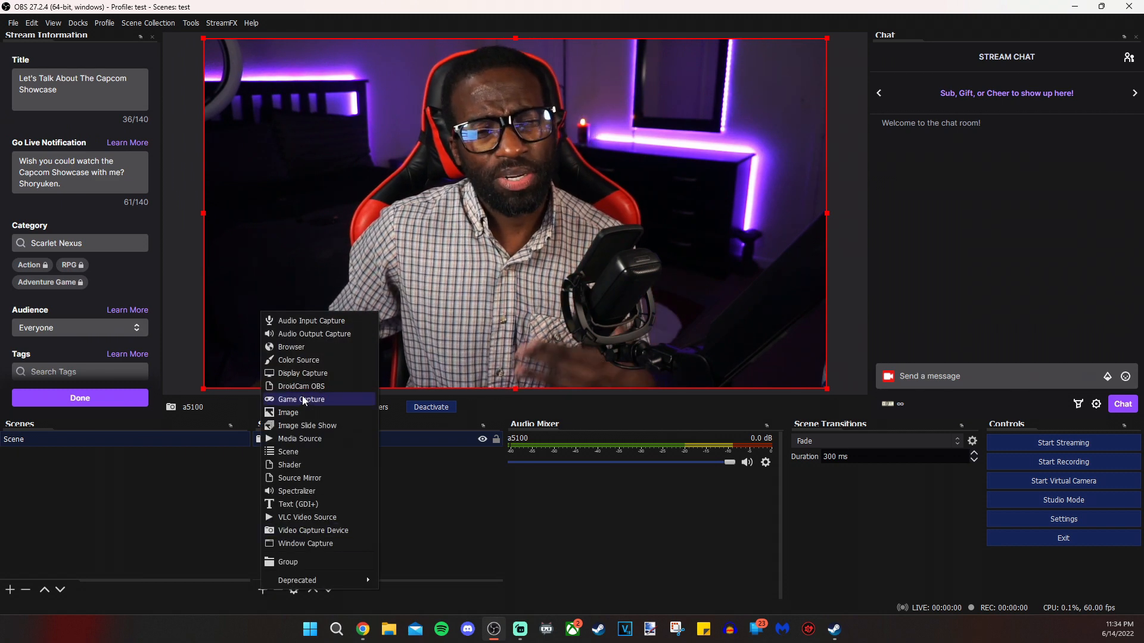
mouse_move(302, 373)
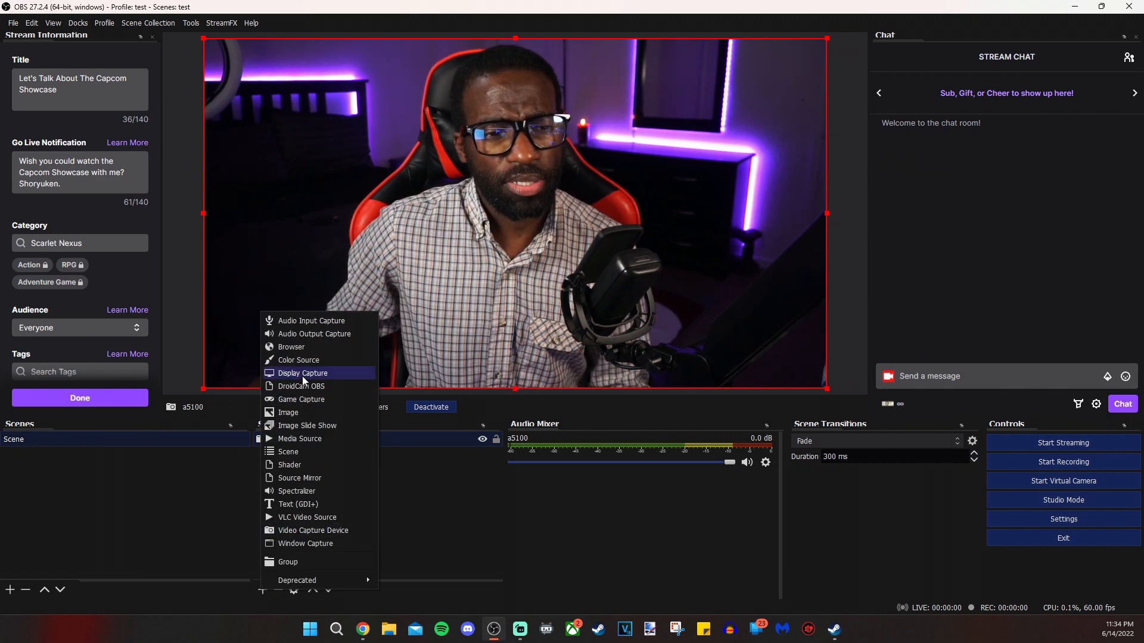
left_click(302, 373)
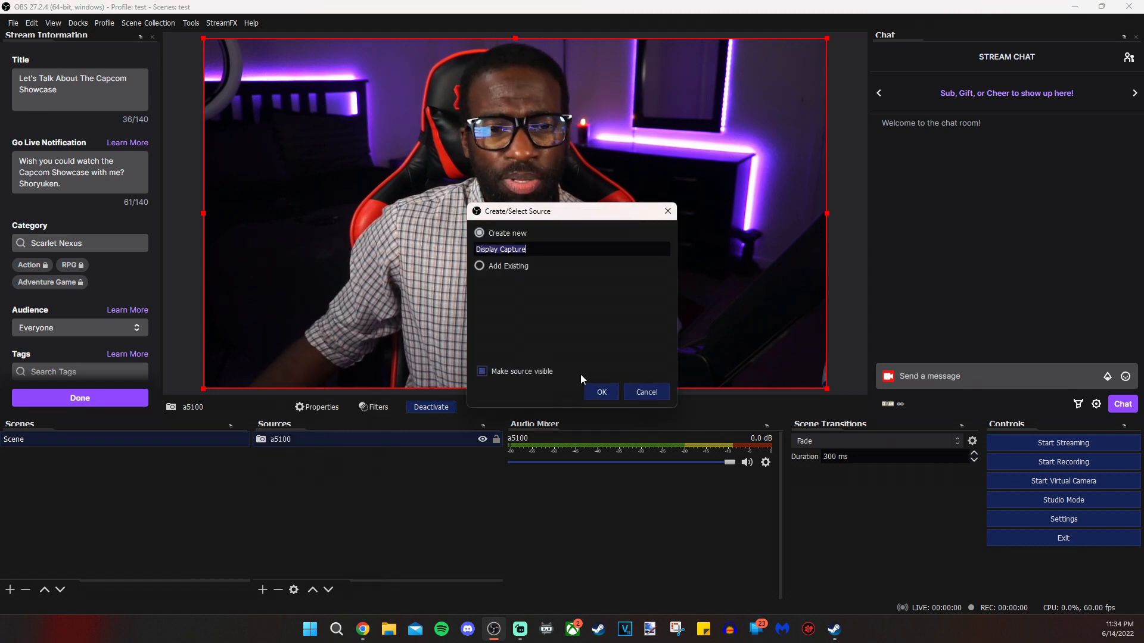
left_click(601, 392)
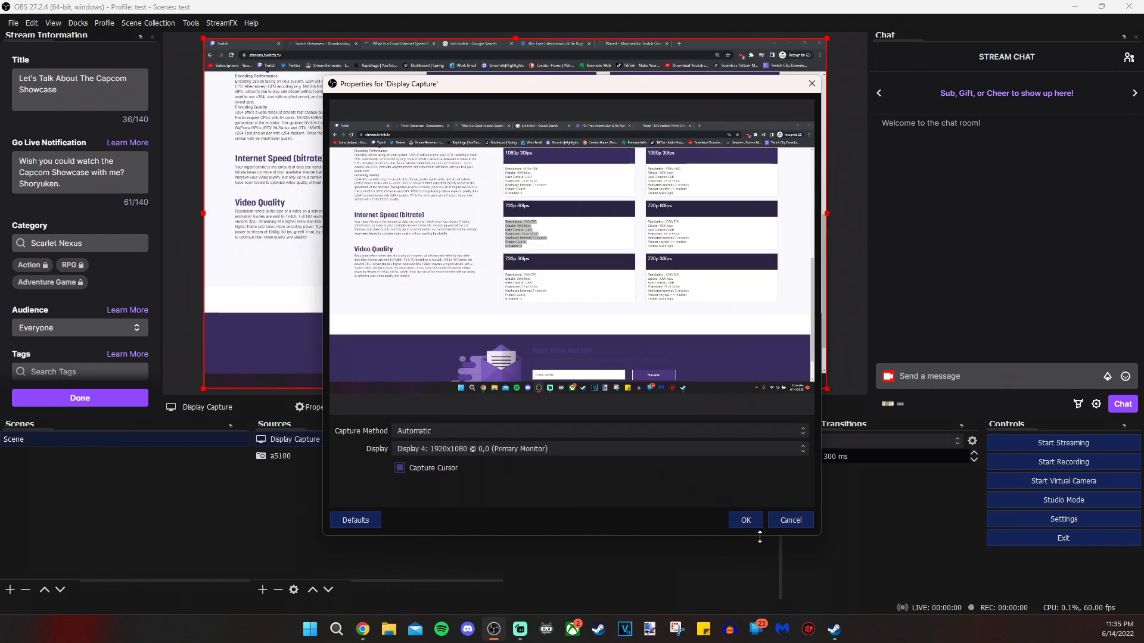
left_click(744, 520)
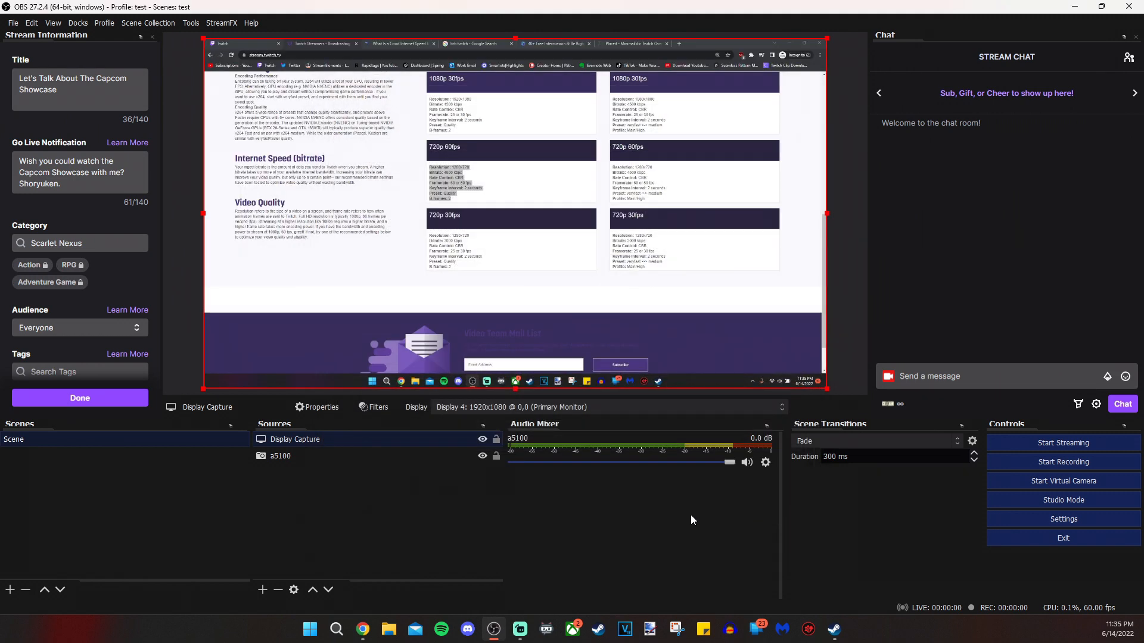
Move the a5100 camera above Display Capture in the Sources list
left_click(280, 456)
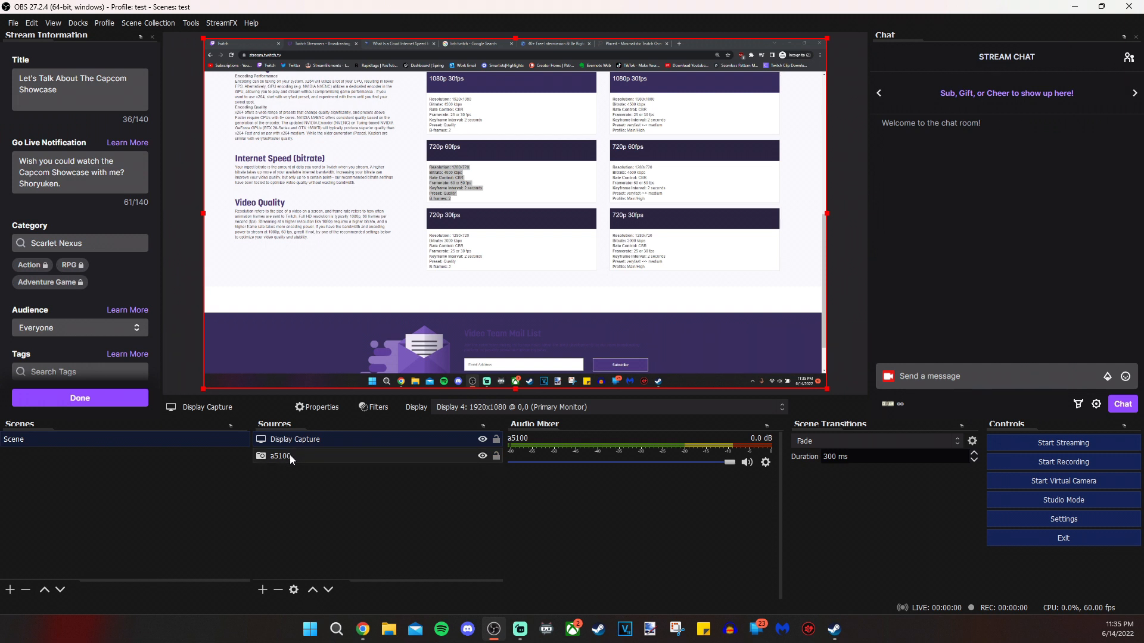
left_click(293, 439)
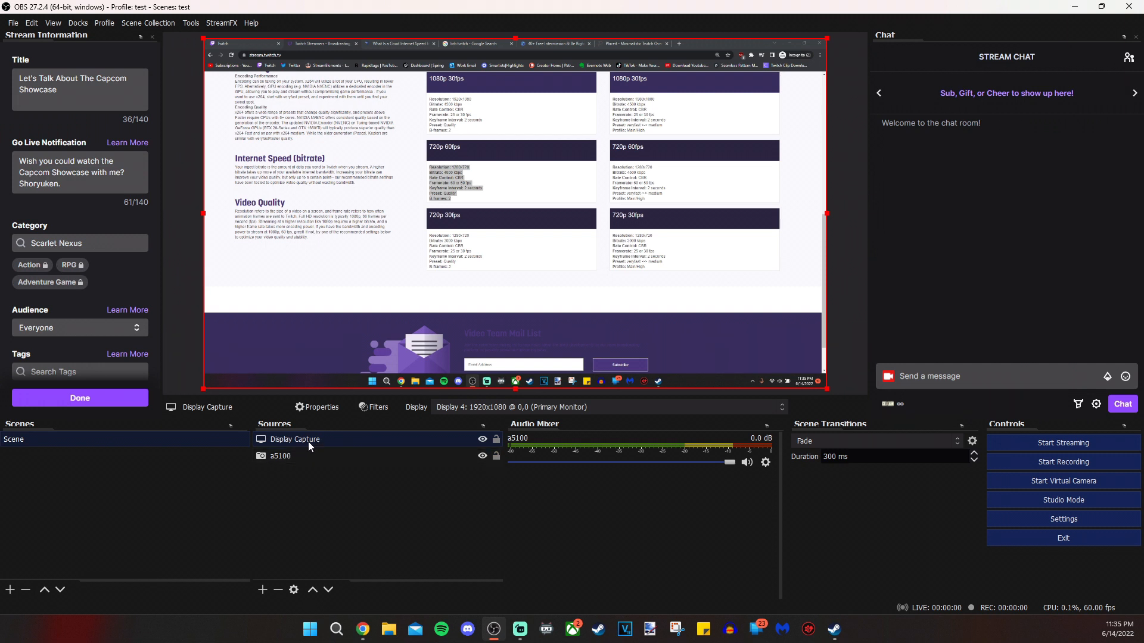
left_click(280, 456)
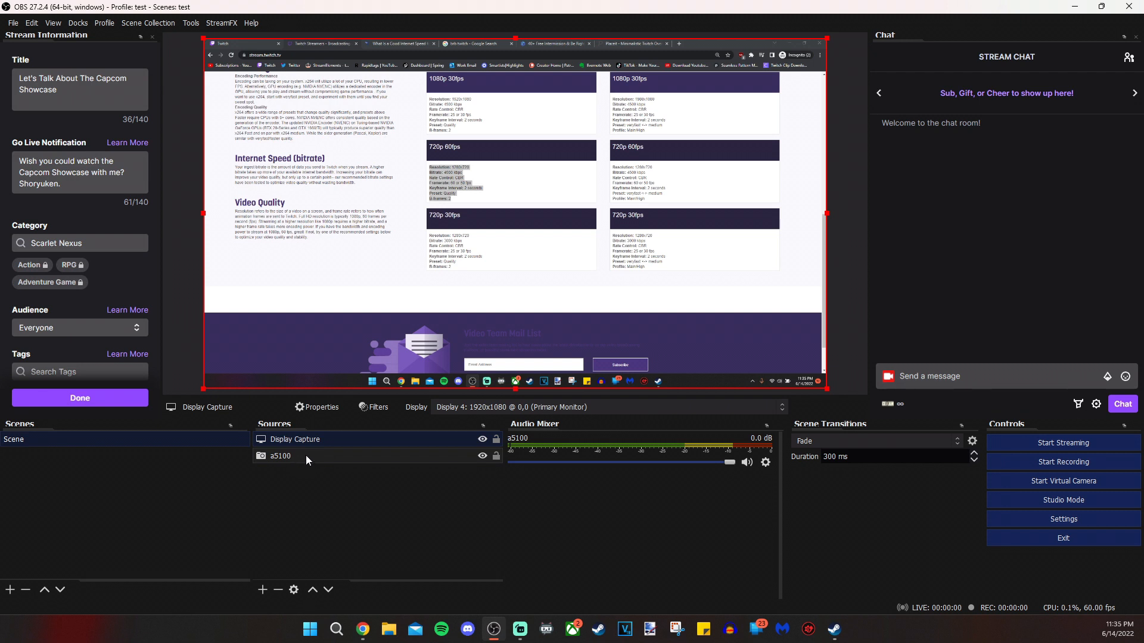
left_click(280, 456)
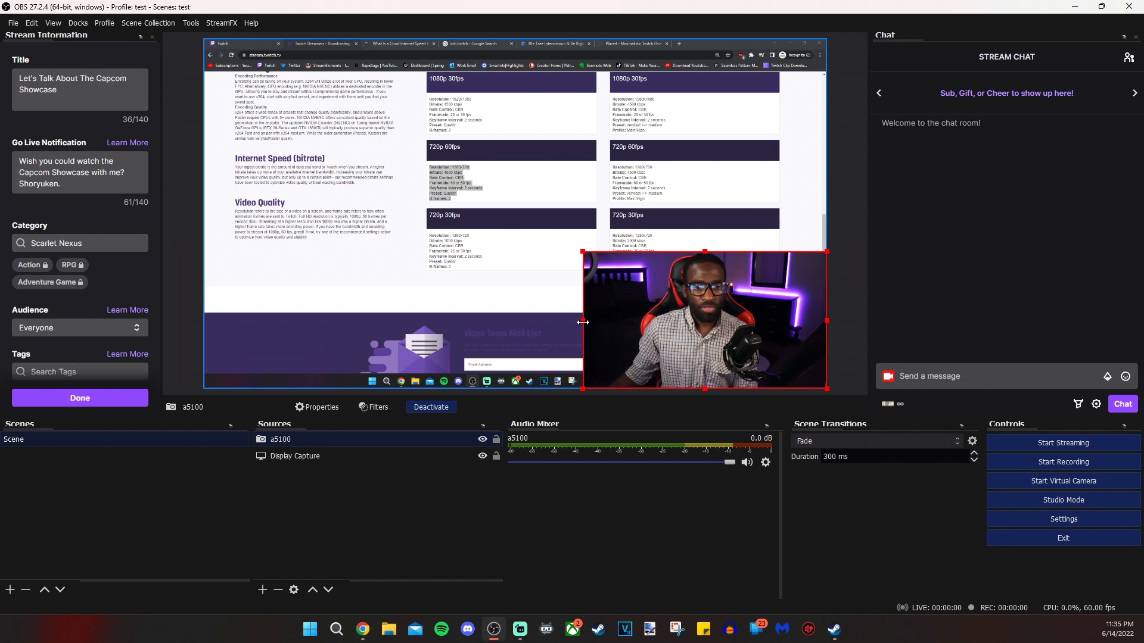
mouse_move(580, 325)
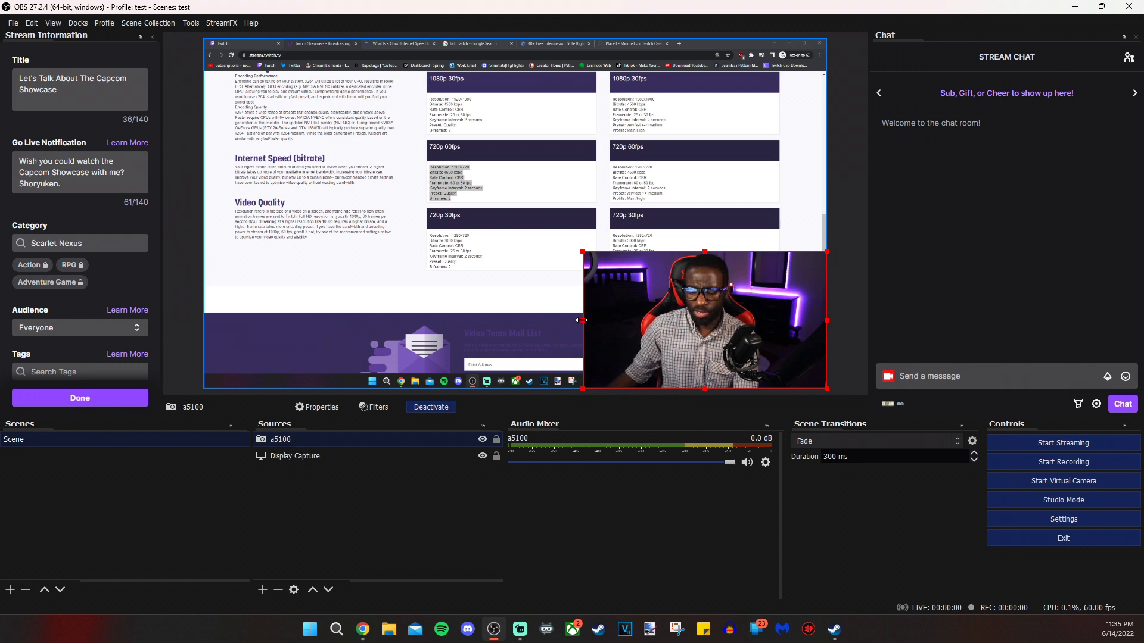
Crop the a5100 camera overlay's left, bottom and side edges, then bring up its source options
left_click_drag(582, 320, 612, 321)
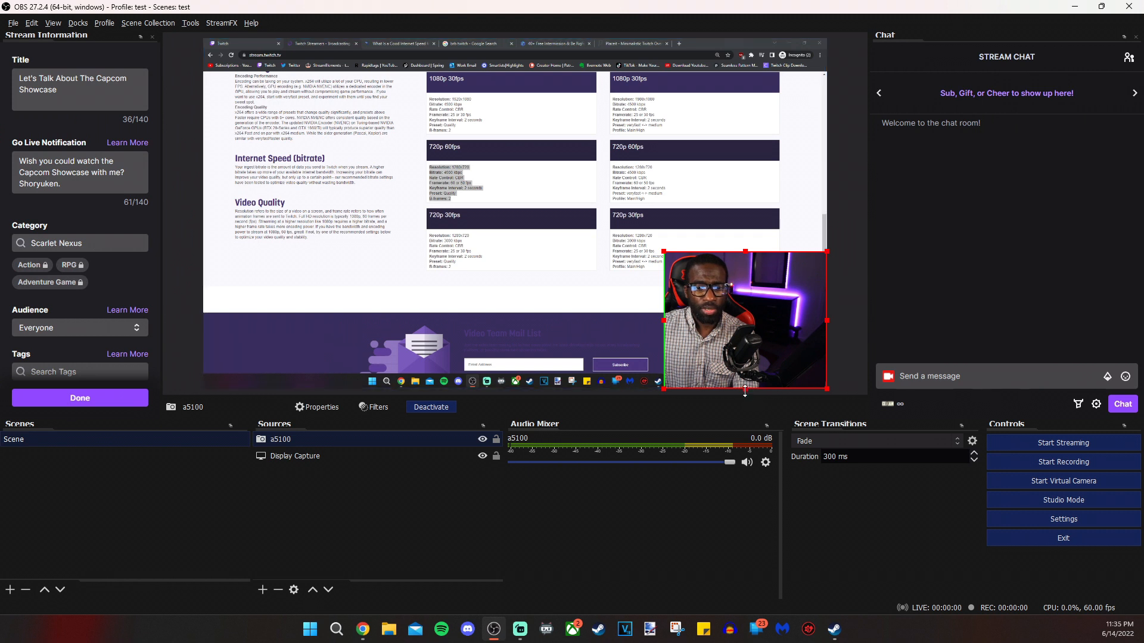
left_click_drag(744, 392, 744, 353)
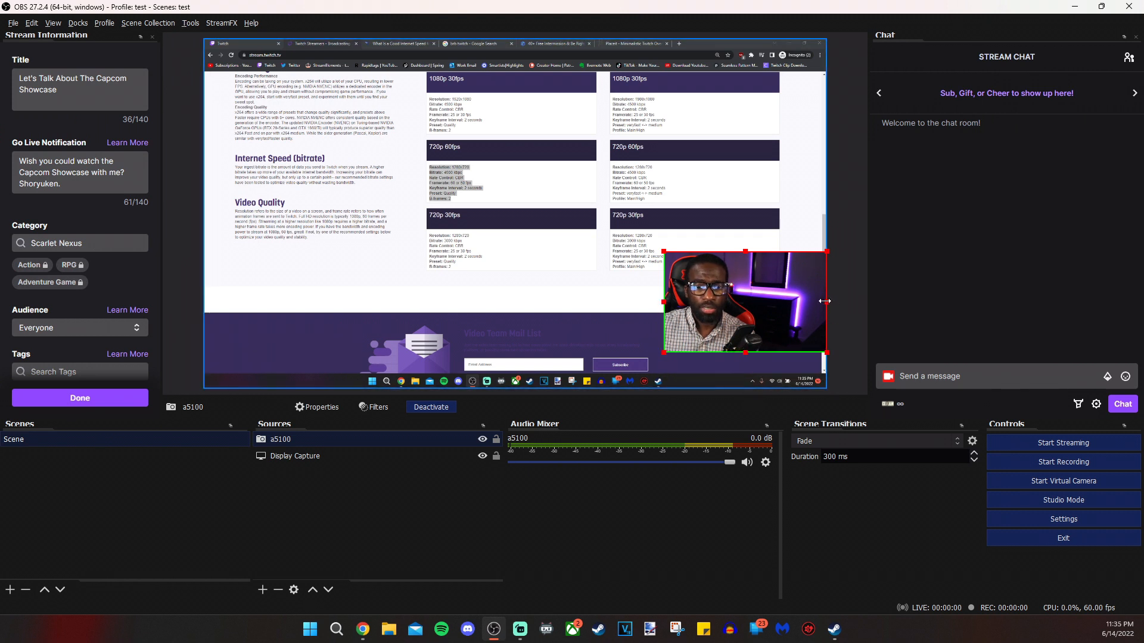
left_click_drag(825, 300, 745, 300)
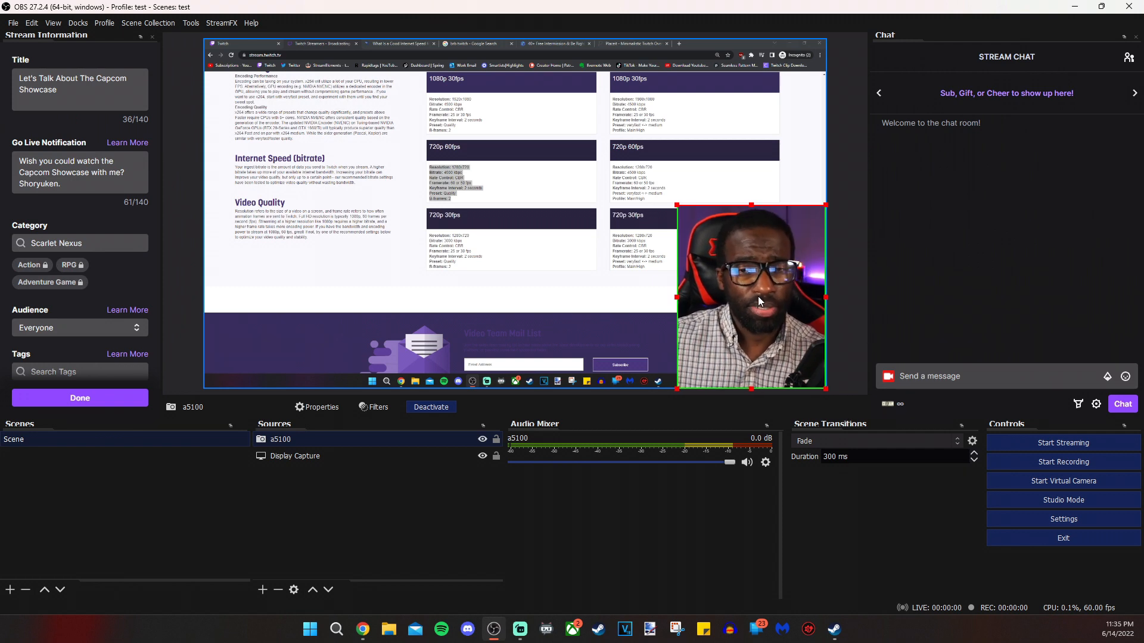
right_click(751, 292)
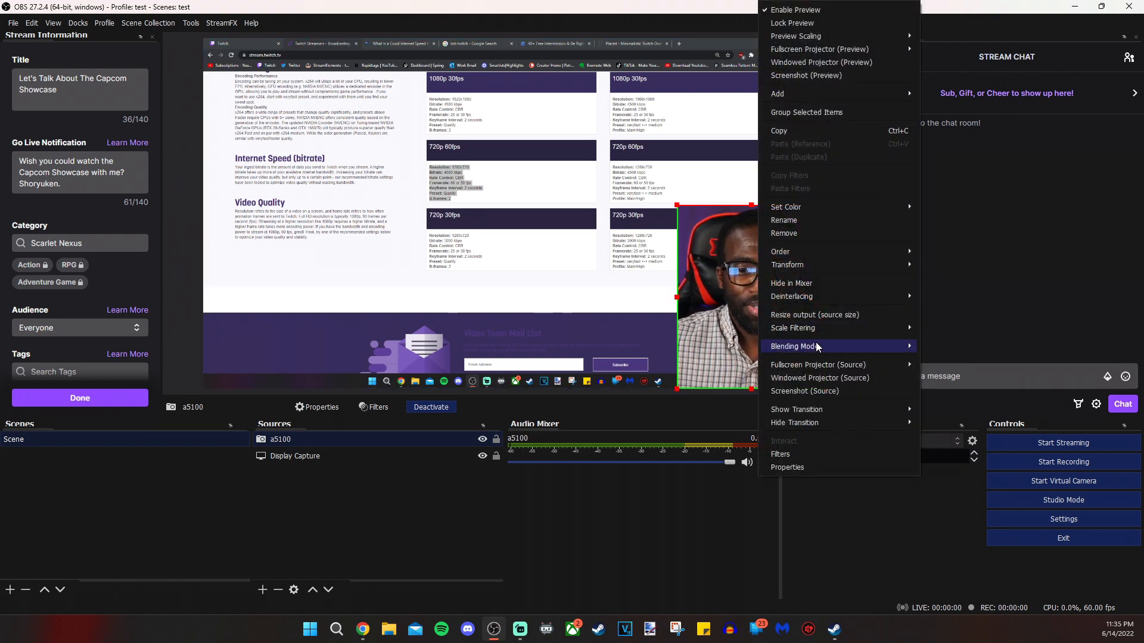
mouse_move(787, 264)
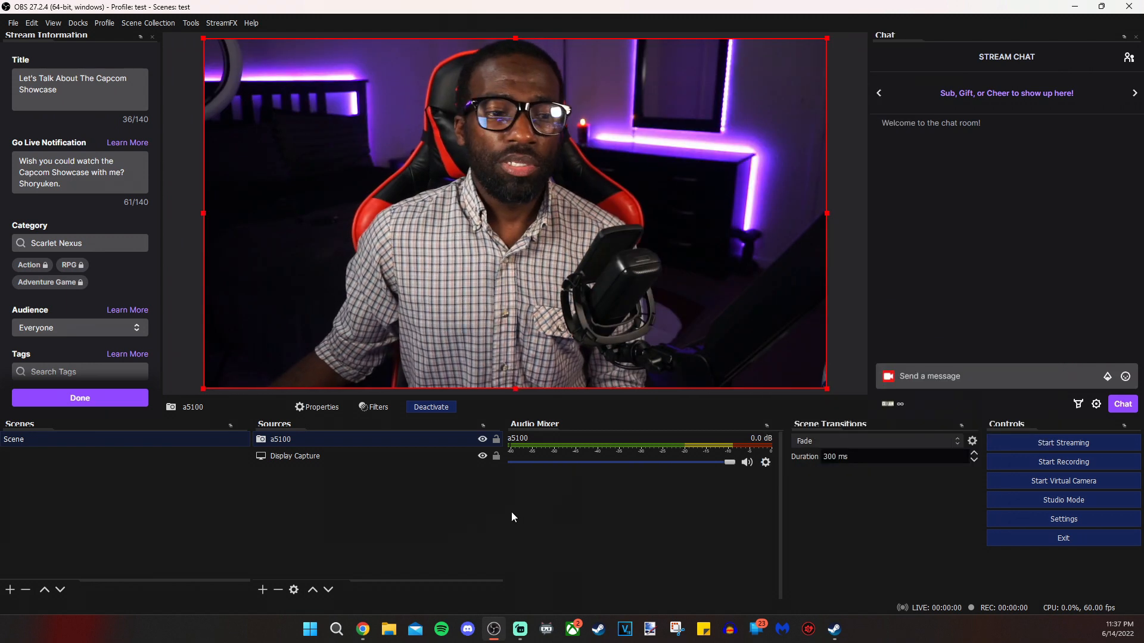
mouse_move(333, 542)
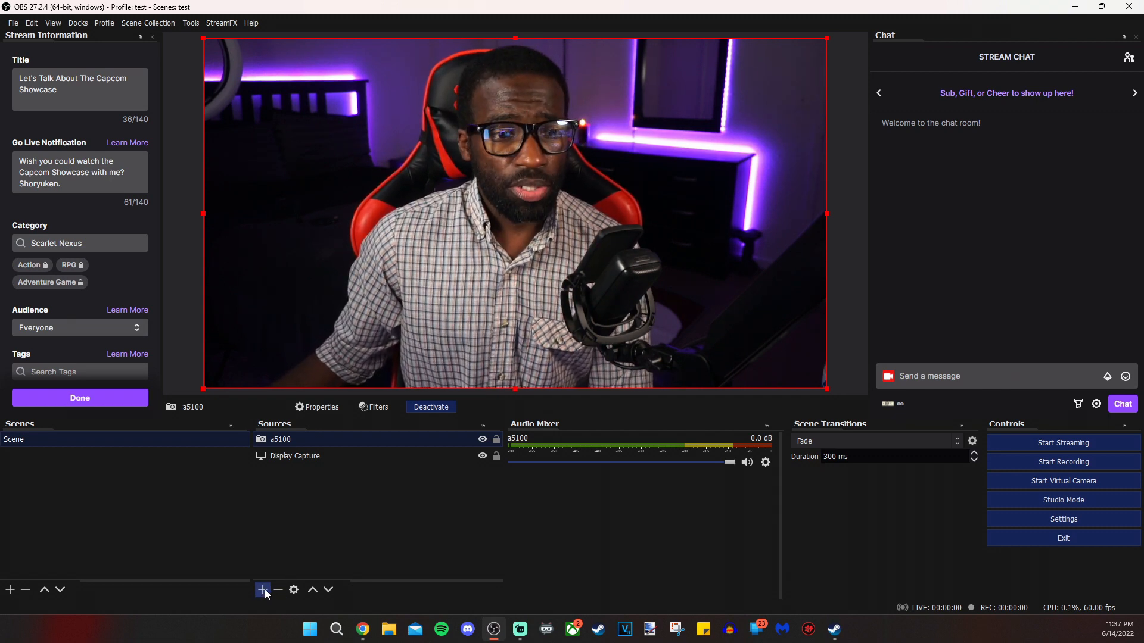
Add an Audio Input Capture source named Wave 3 for the microphone
left_click(263, 590)
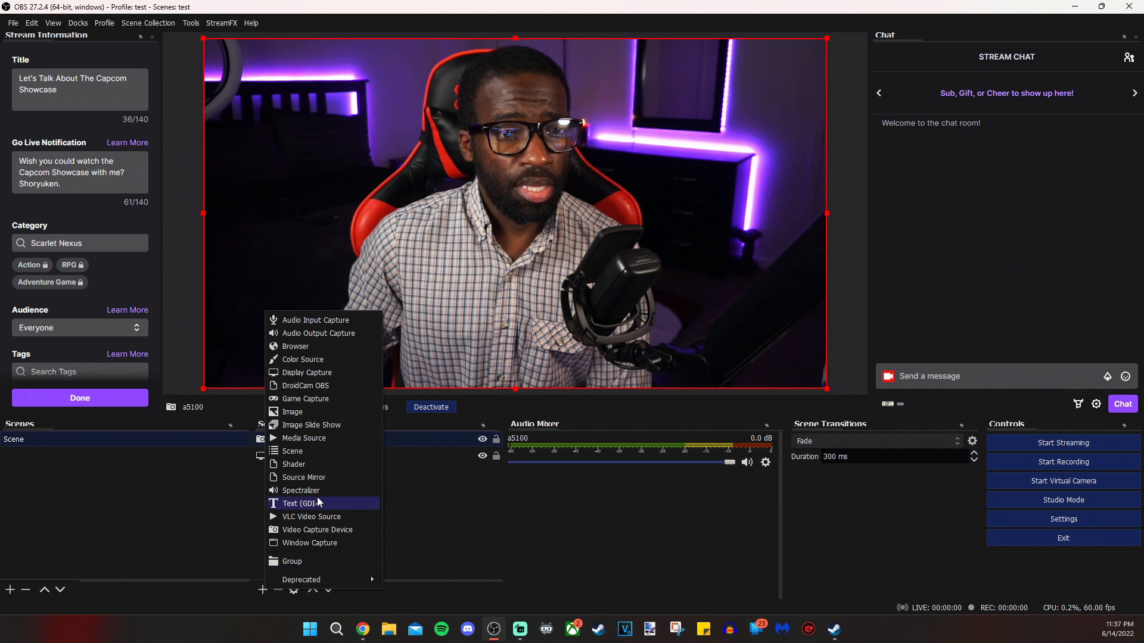
mouse_move(314, 321)
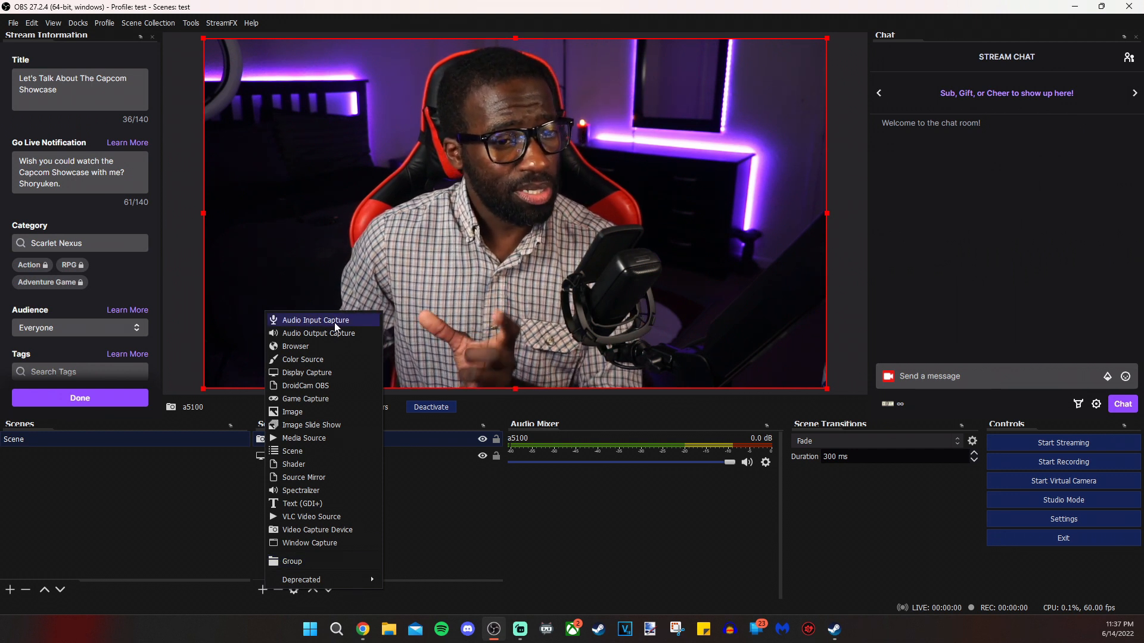
left_click(315, 320)
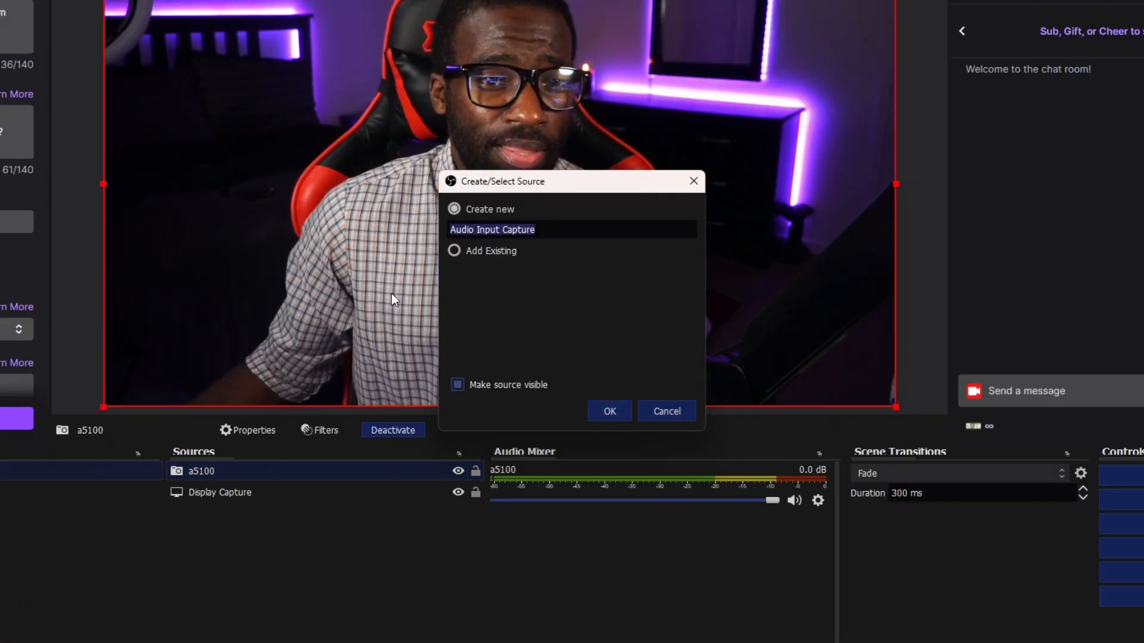
type("Wave 3")
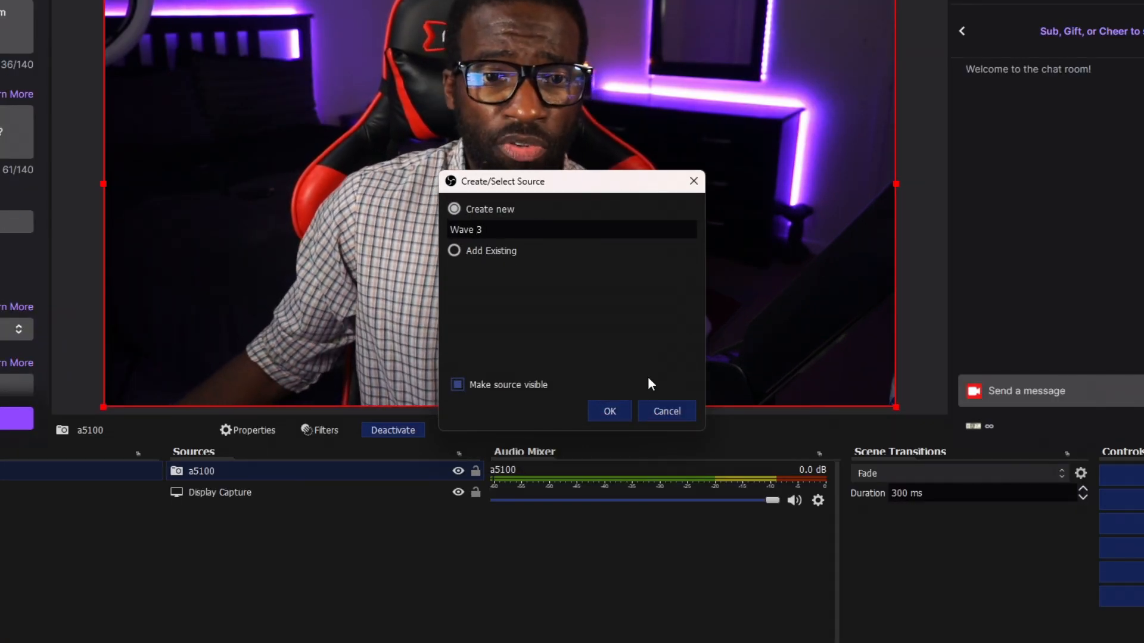
left_click(609, 410)
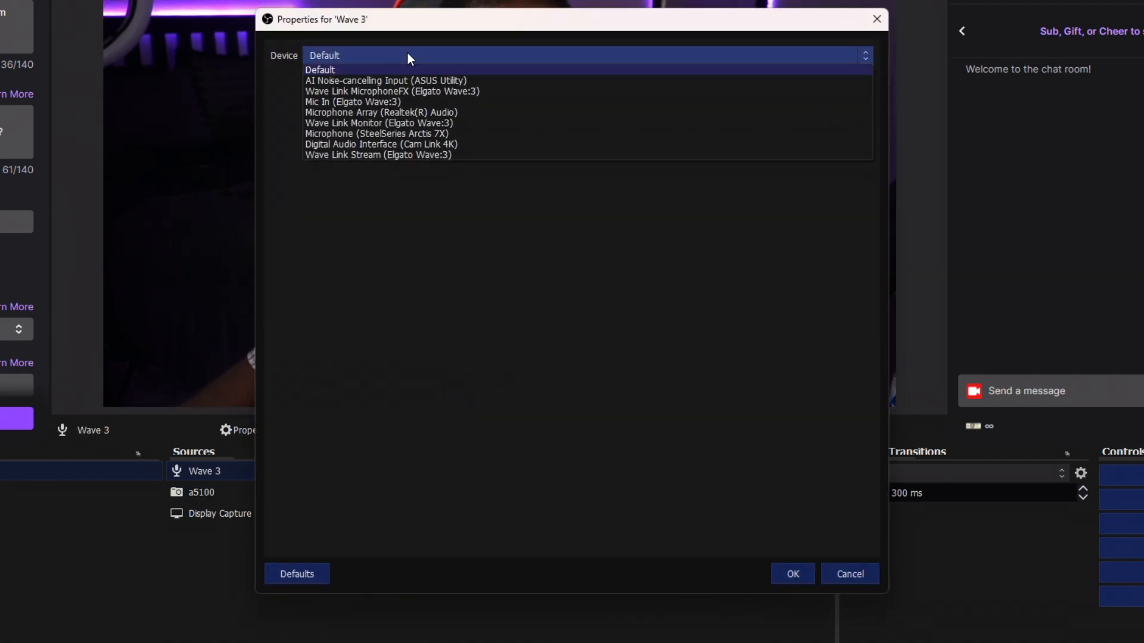
mouse_move(354, 101)
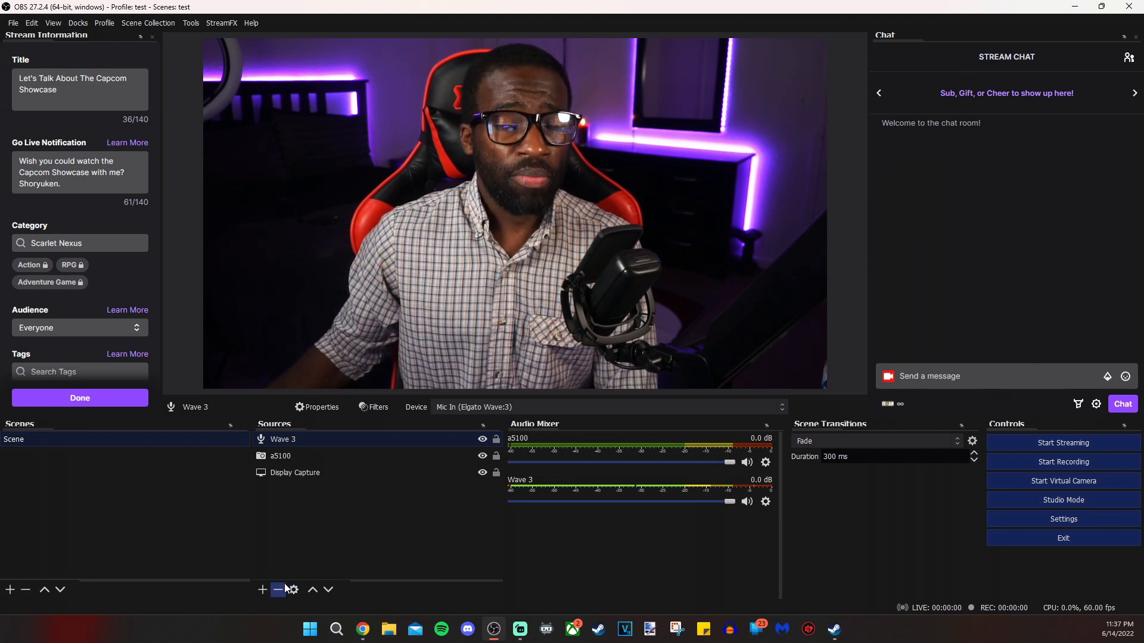
mouse_move(277, 590)
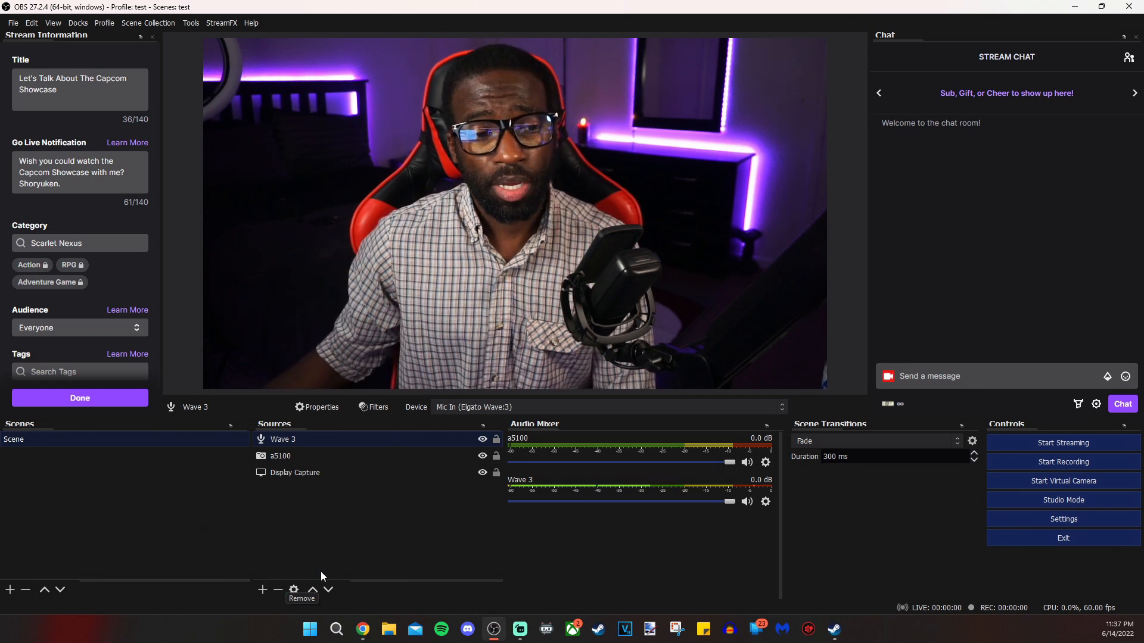
Add an Audio Output Capture named Desktop Audio capturing Headphones (SteelSeries Arctis 7X)
left_click(262, 589)
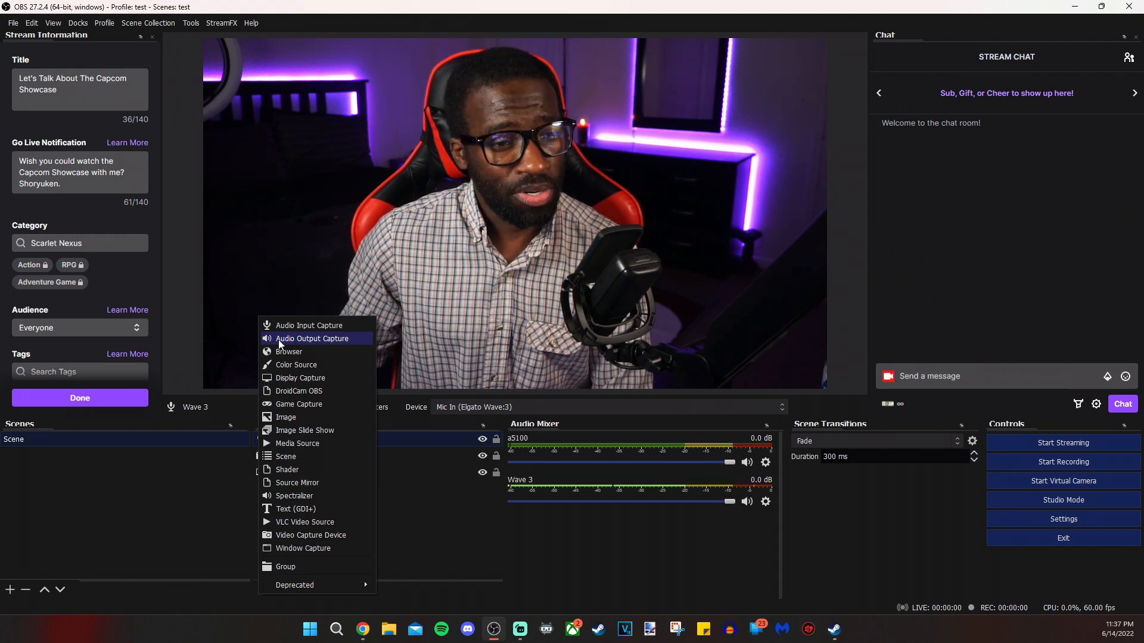
left_click(313, 338)
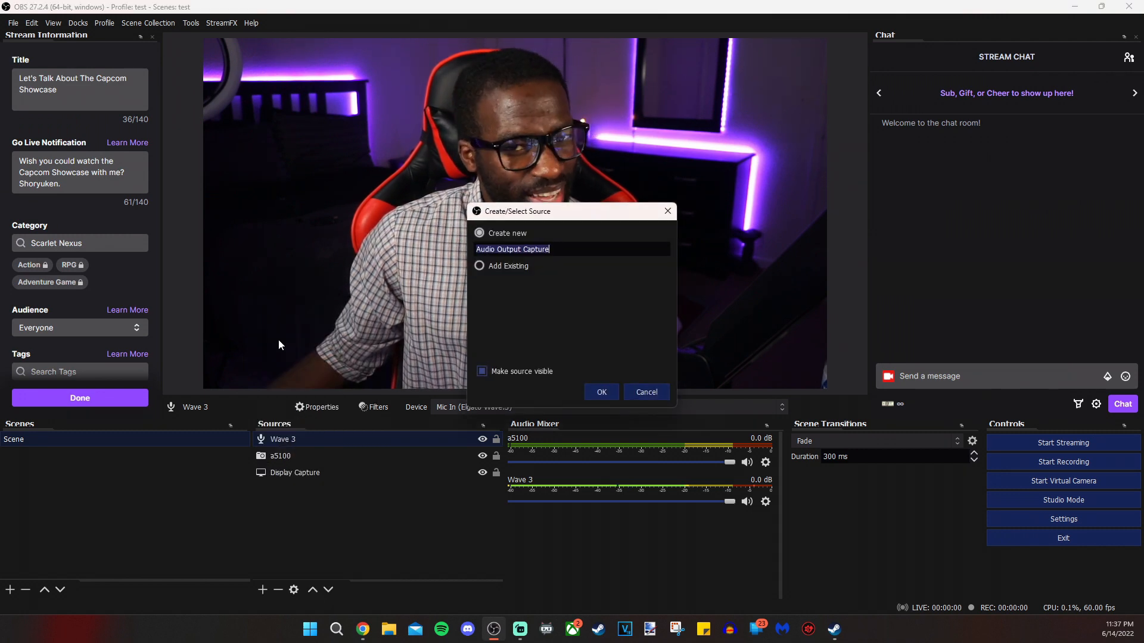
type("Desktop Au")
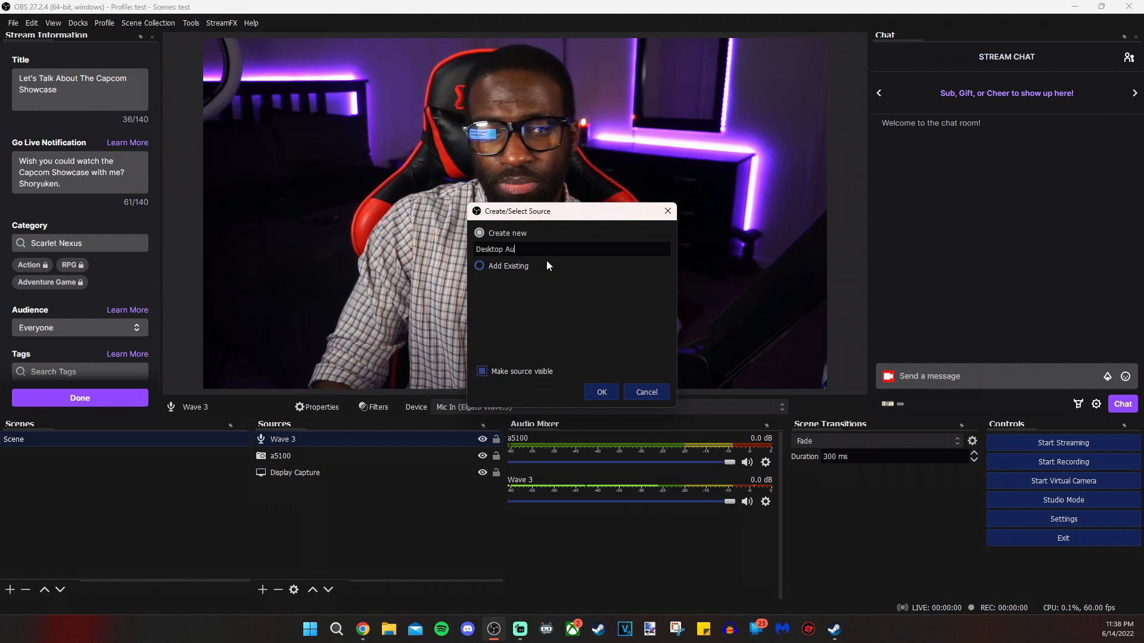
left_click(601, 392)
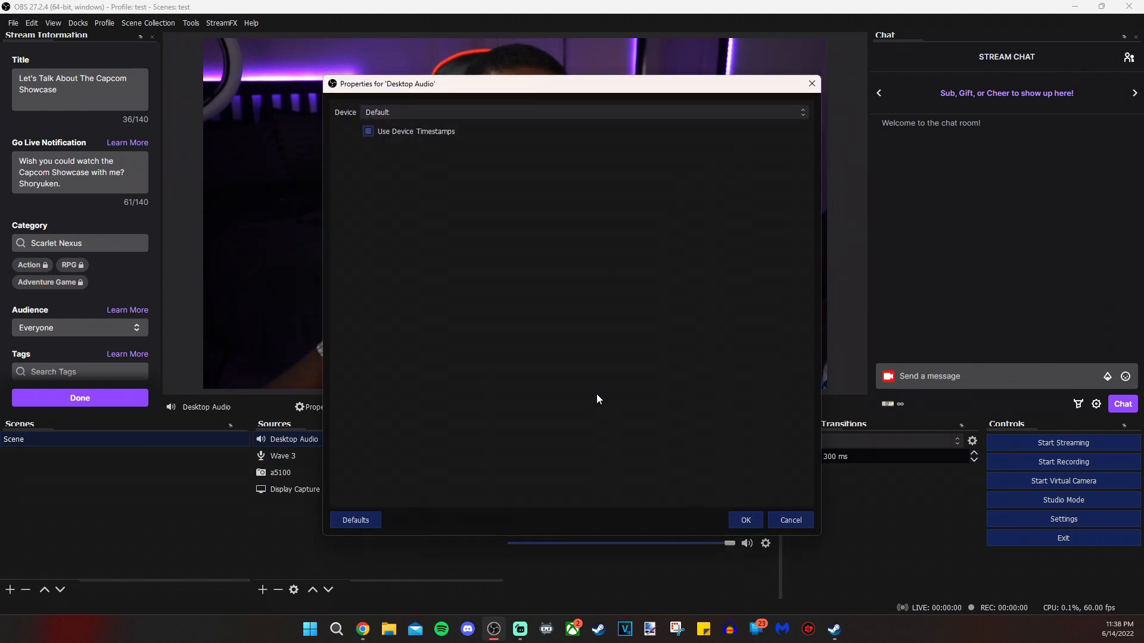
left_click(581, 111)
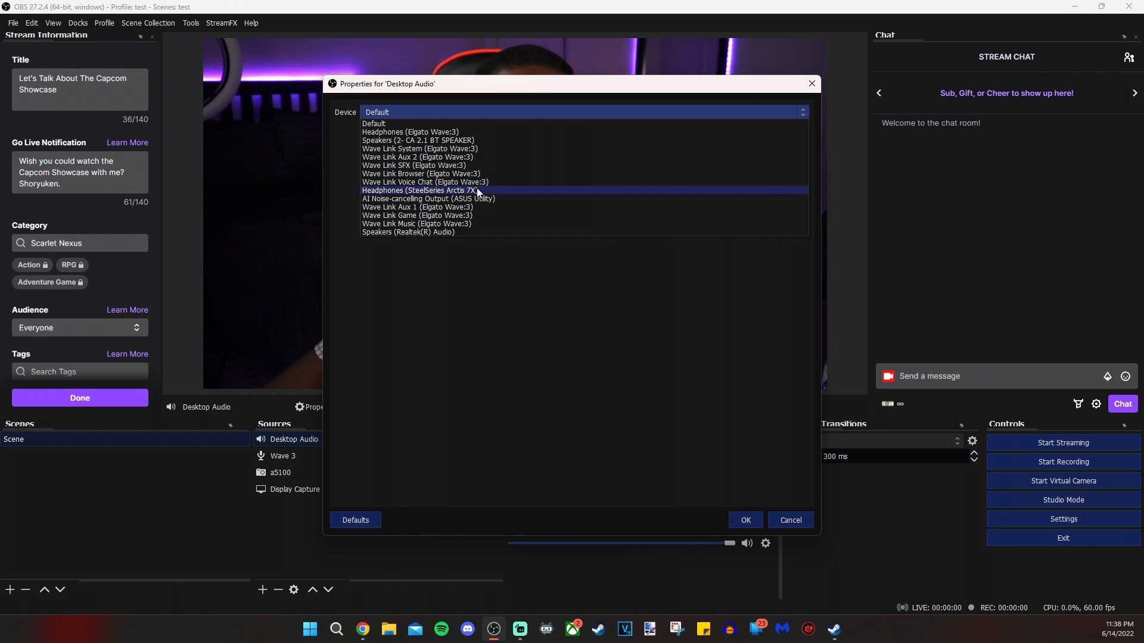
left_click(420, 191)
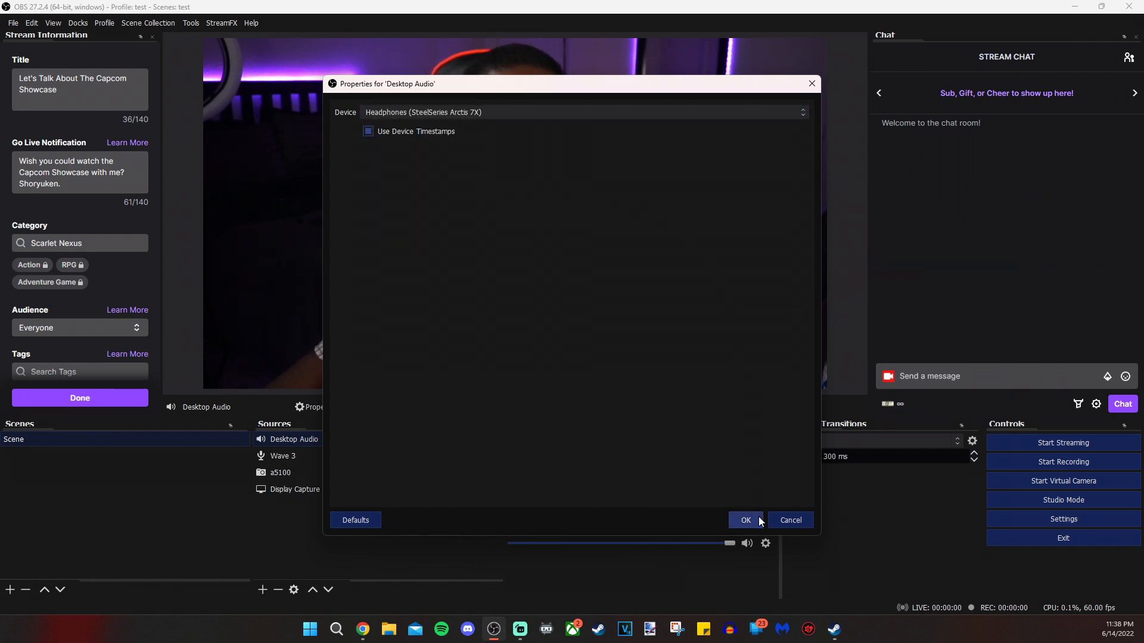
left_click(744, 520)
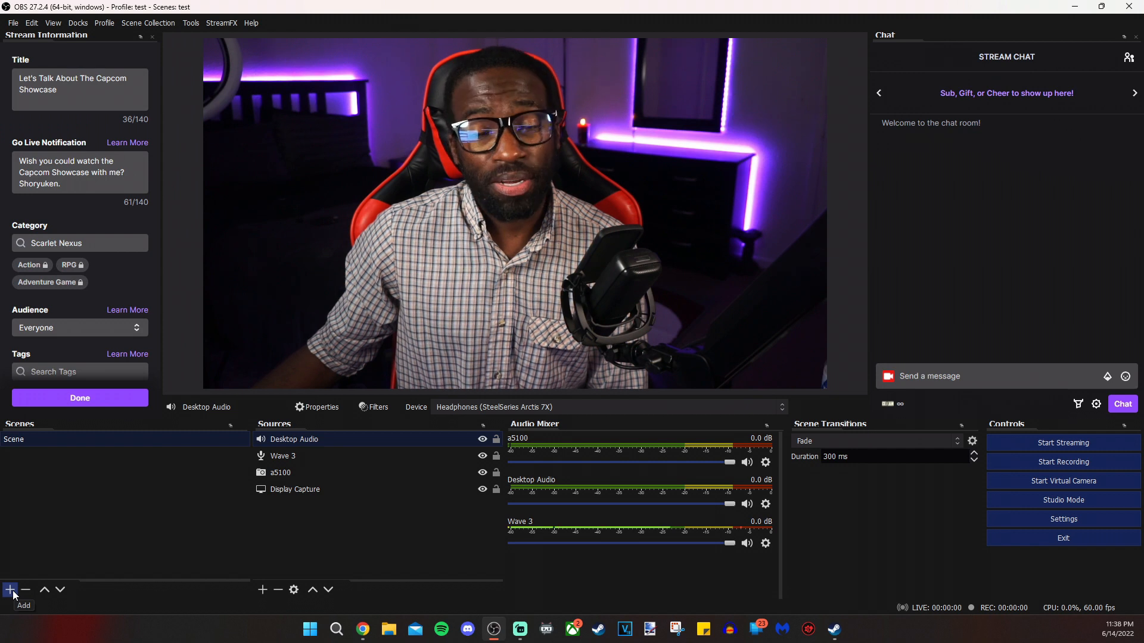
Create the BRB scene and stretch its Be Right Back image to fill the canvas
type("BRB")
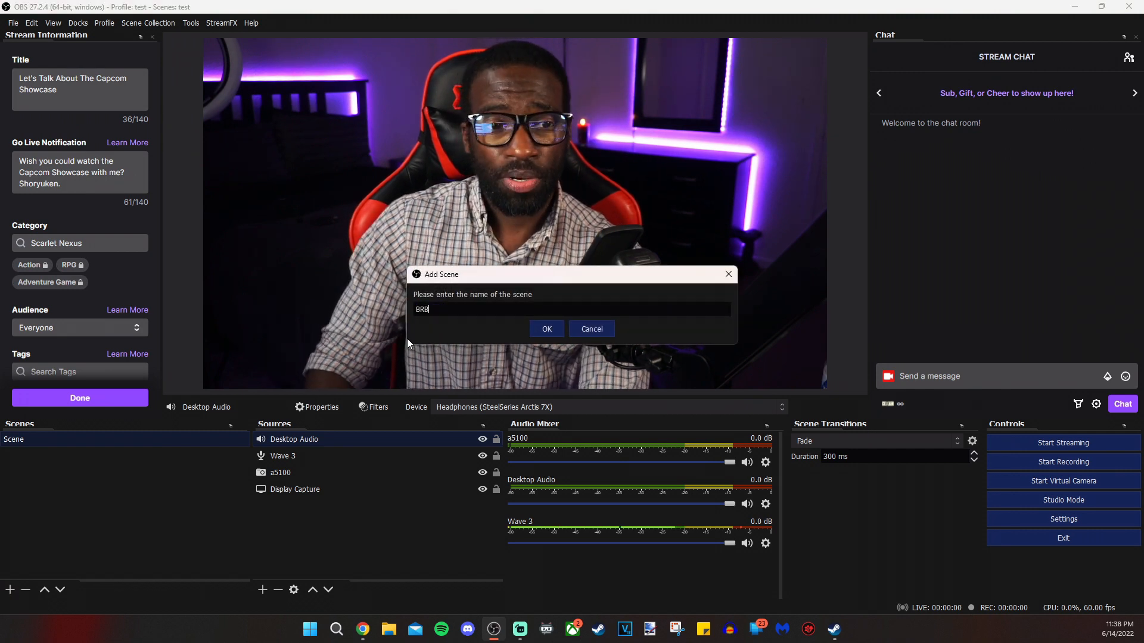
left_click(546, 329)
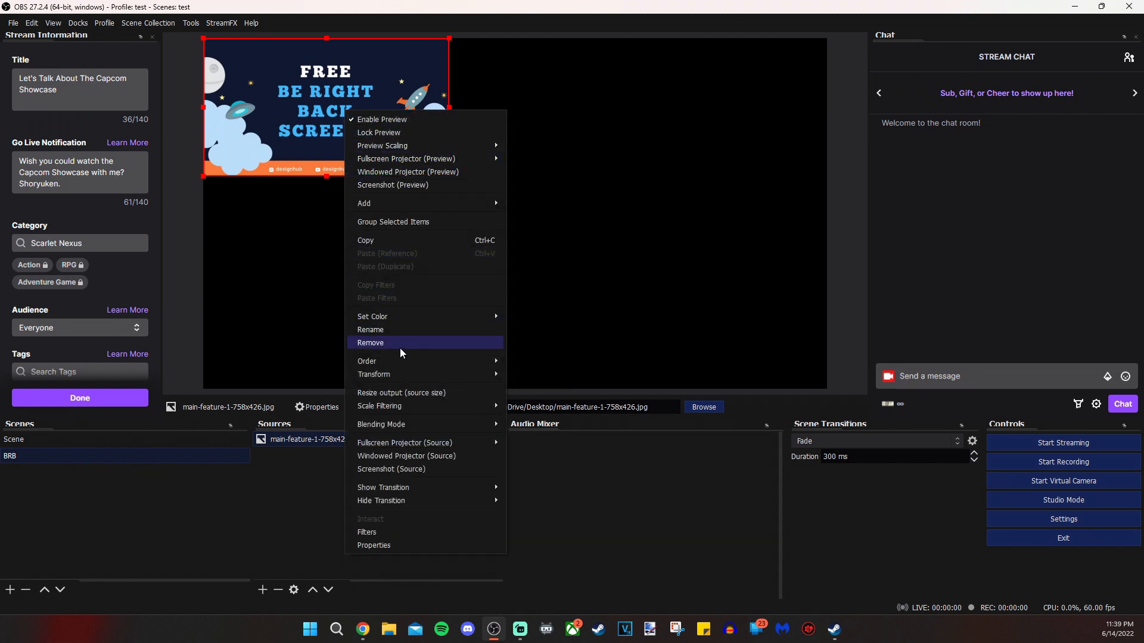
mouse_move(374, 374)
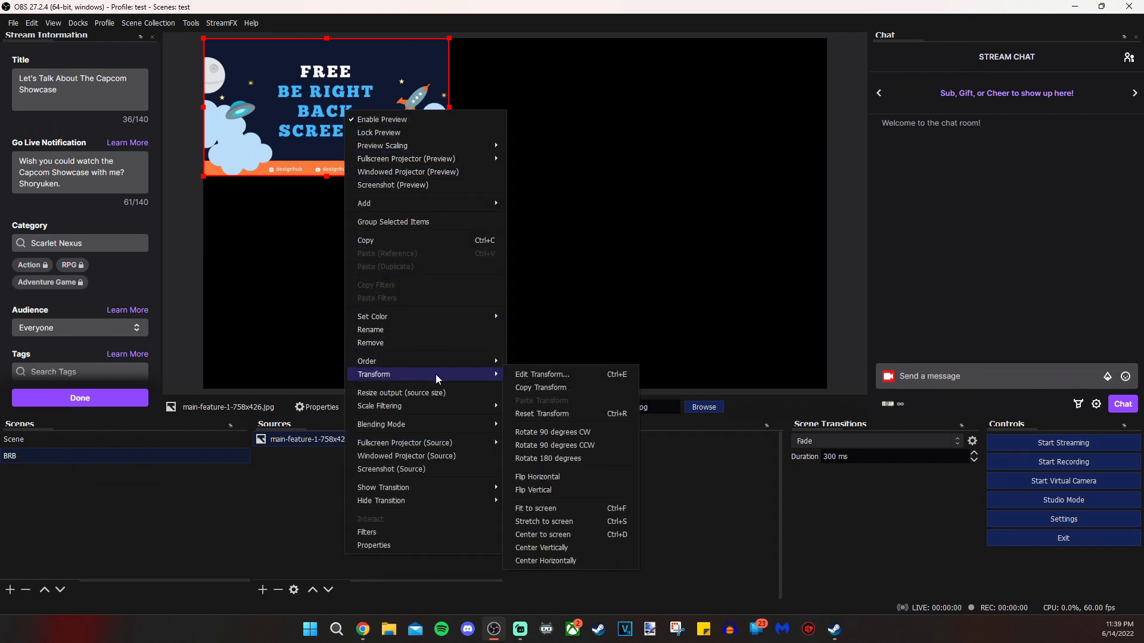
mouse_move(562, 522)
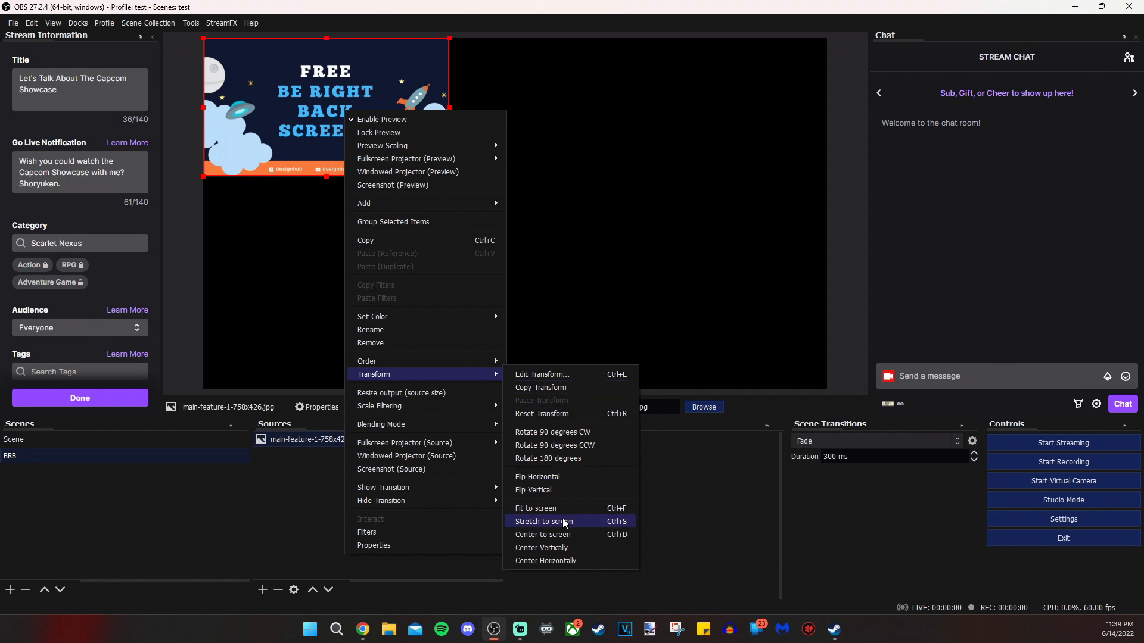
left_click(543, 521)
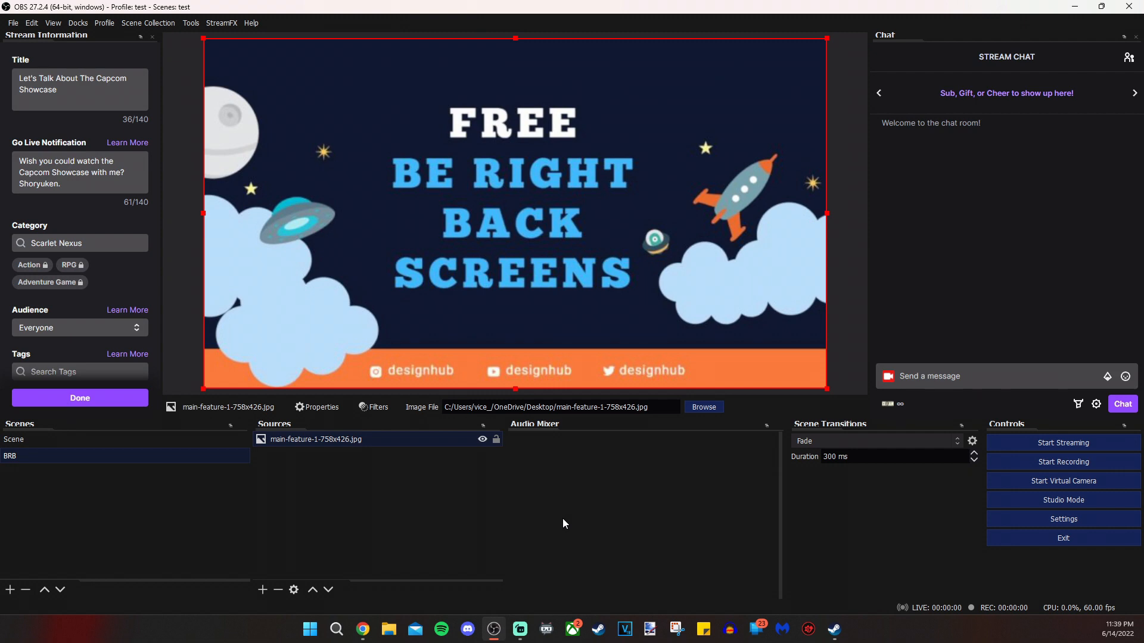
Copy the Desktop Audio source from the main Scene for pasting into BRB
left_click(14, 439)
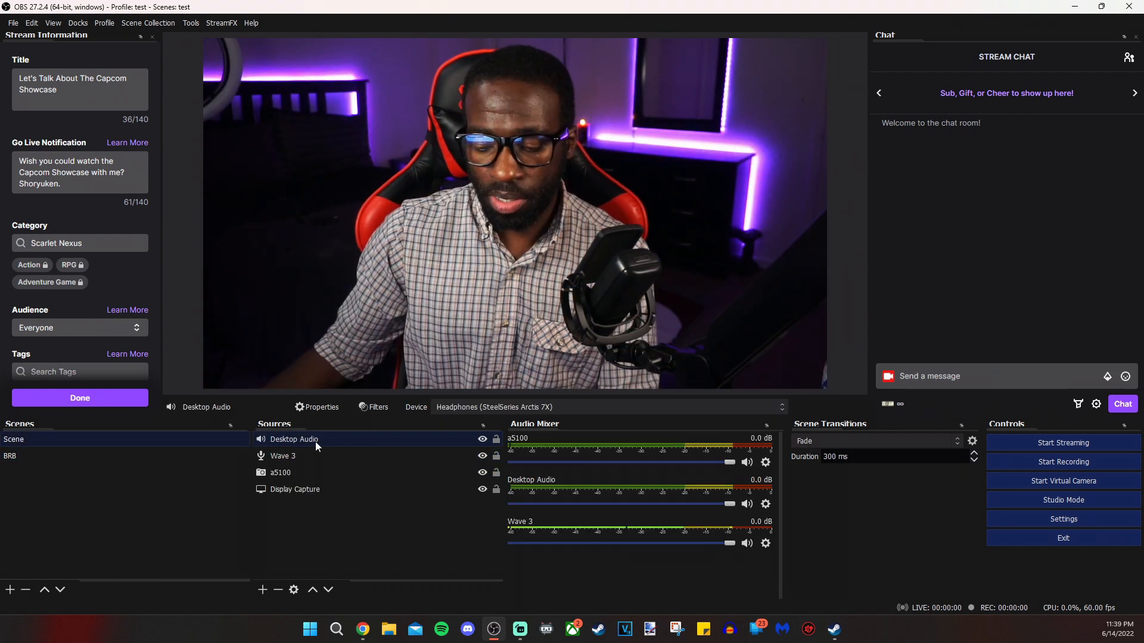
right_click(294, 439)
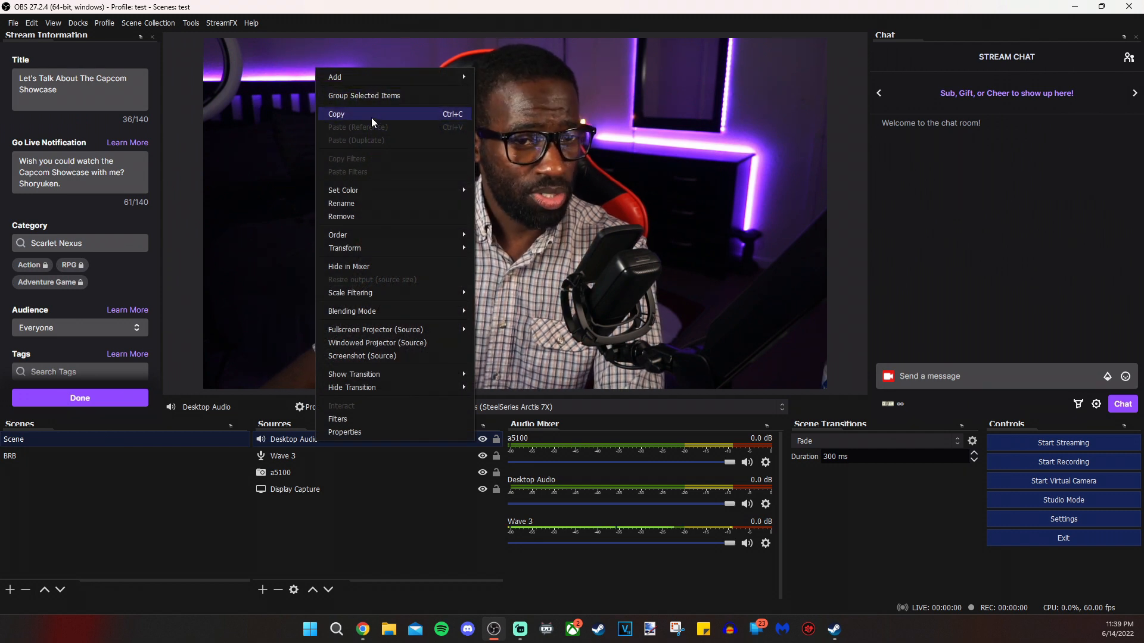
left_click(10, 455)
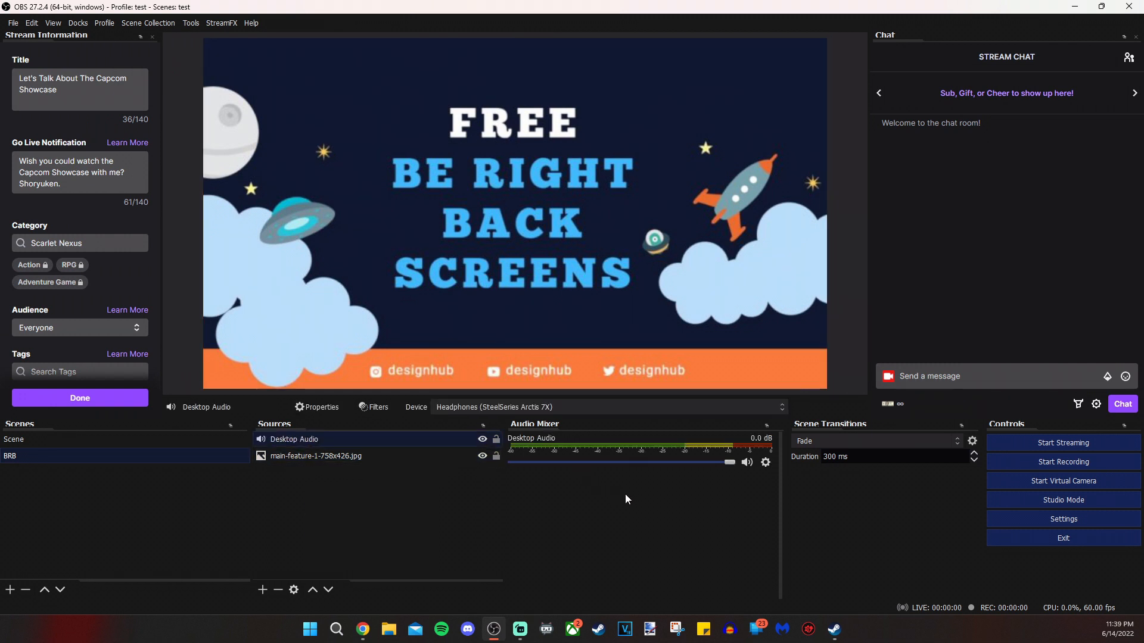
mouse_move(620, 497)
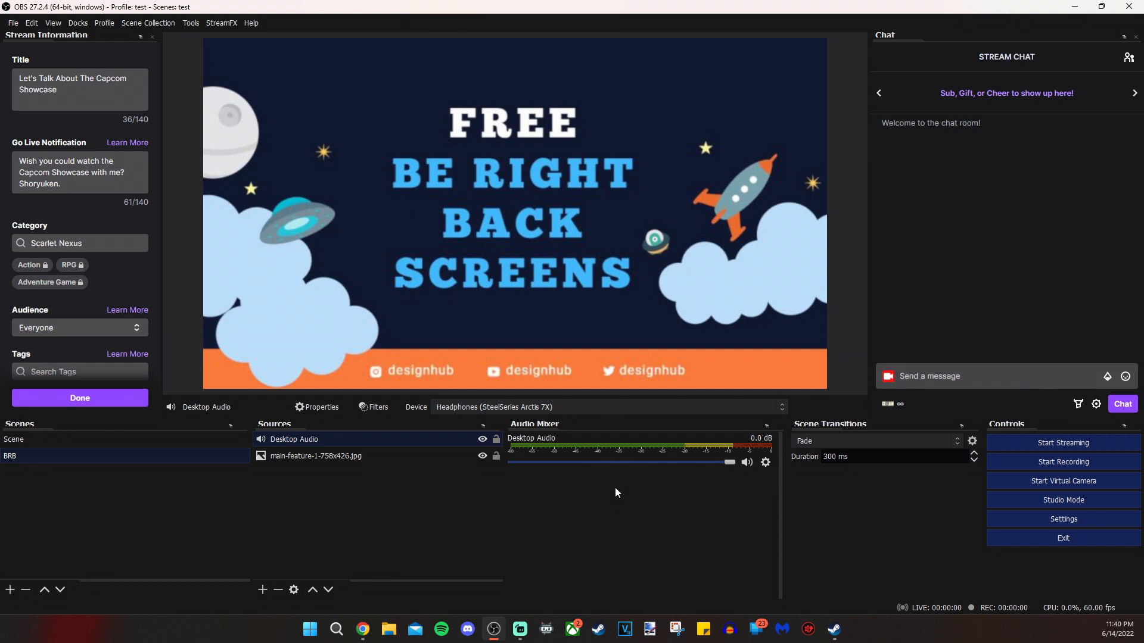
Switch back to the main Scene in the Scenes list
left_click(13, 439)
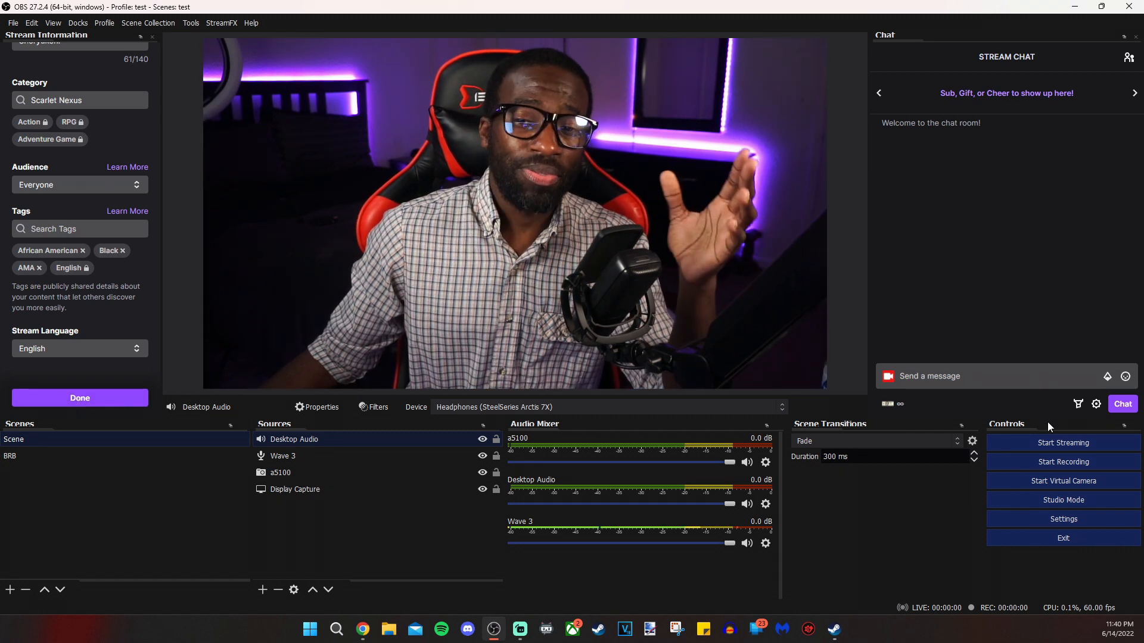
mouse_move(1053, 443)
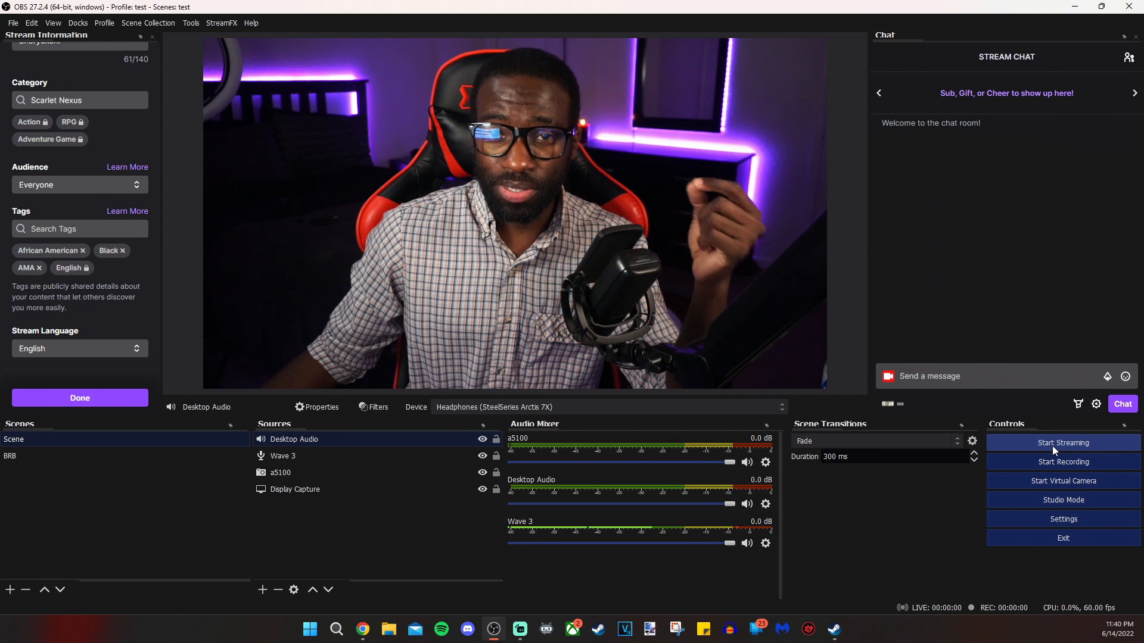